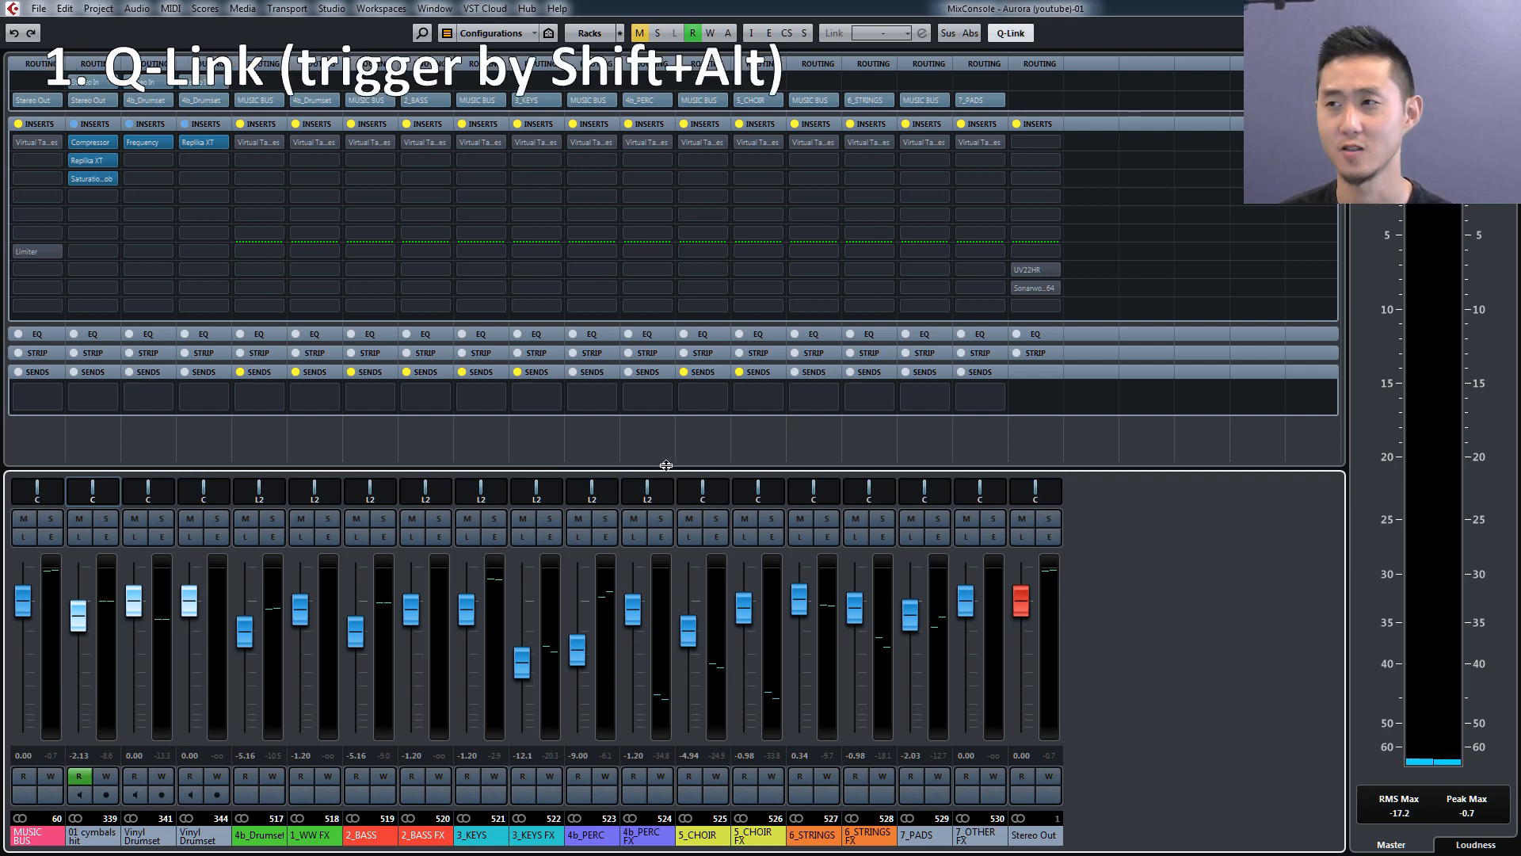
mouse_move(864, 327)
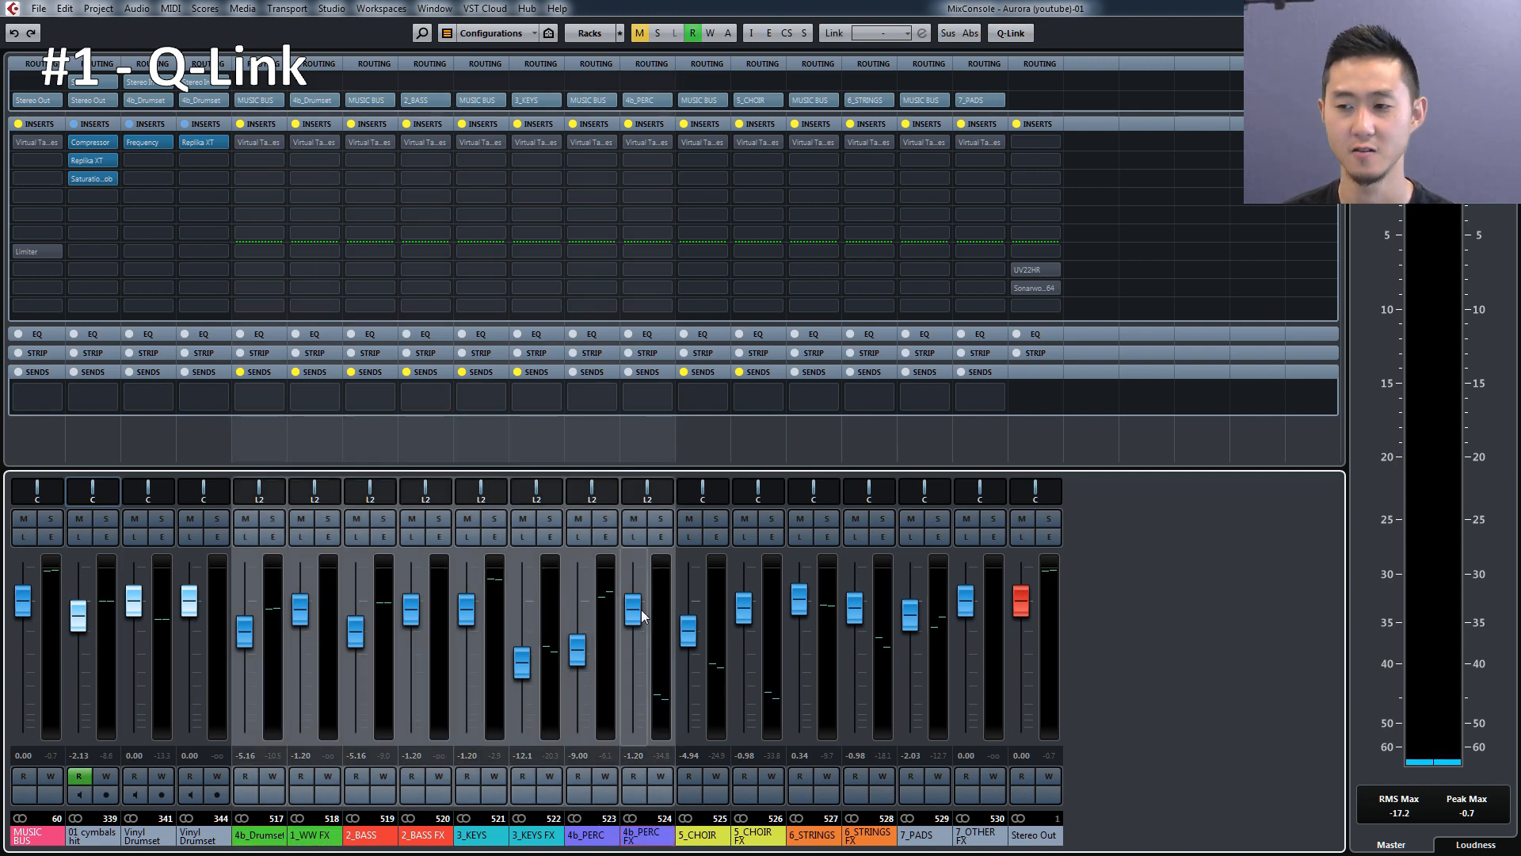
- Shift+Alt-drag one fader to move the selected mixer channel levels together
drag(636, 611, 636, 650)
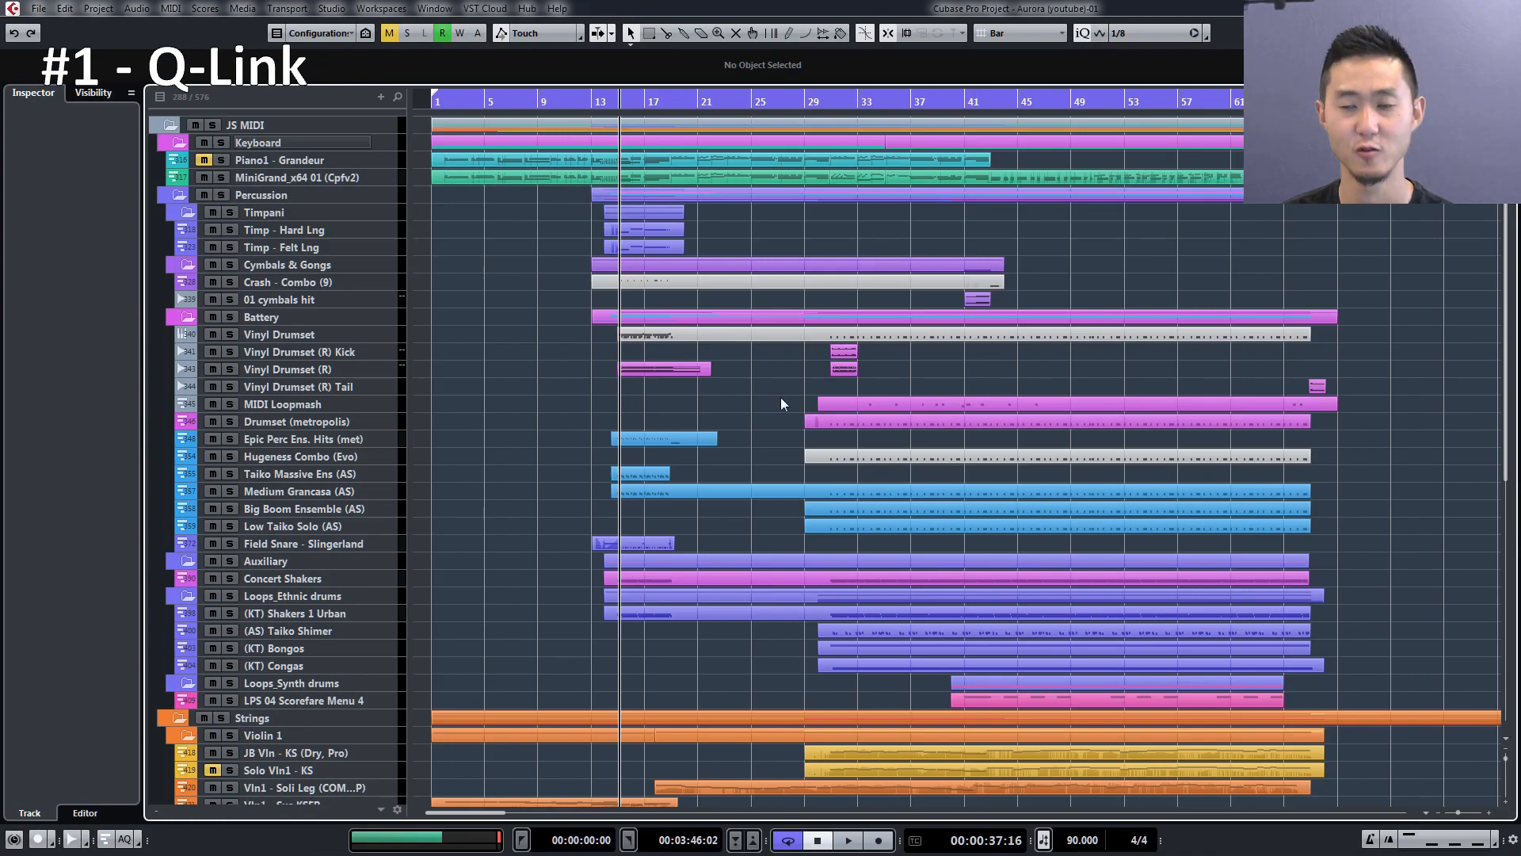
mouse_move(595, 405)
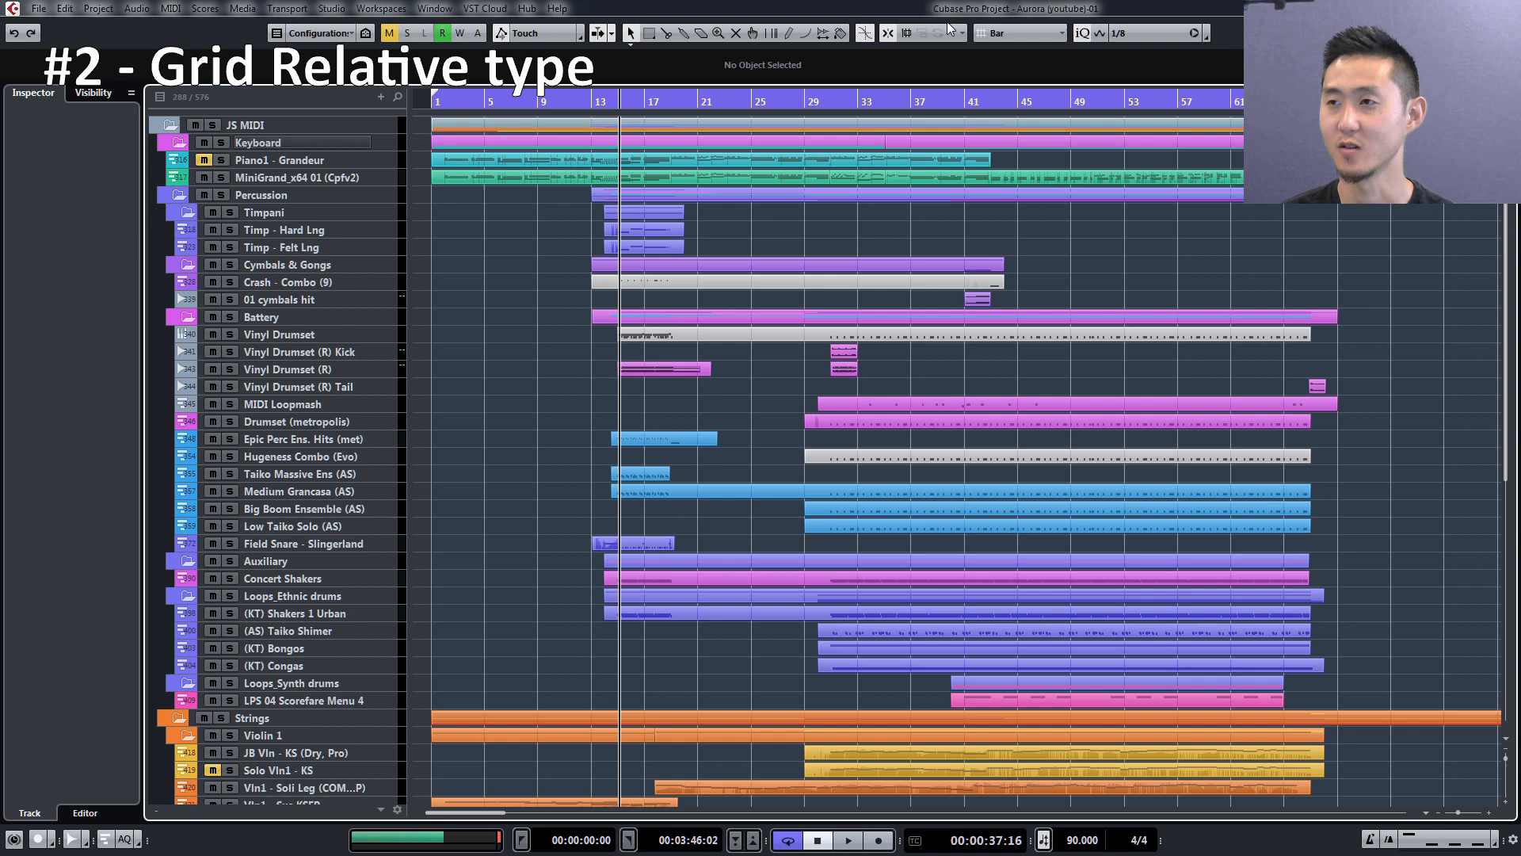
- Switch the toolbar Snap Type to Grid Relative
click(912, 32)
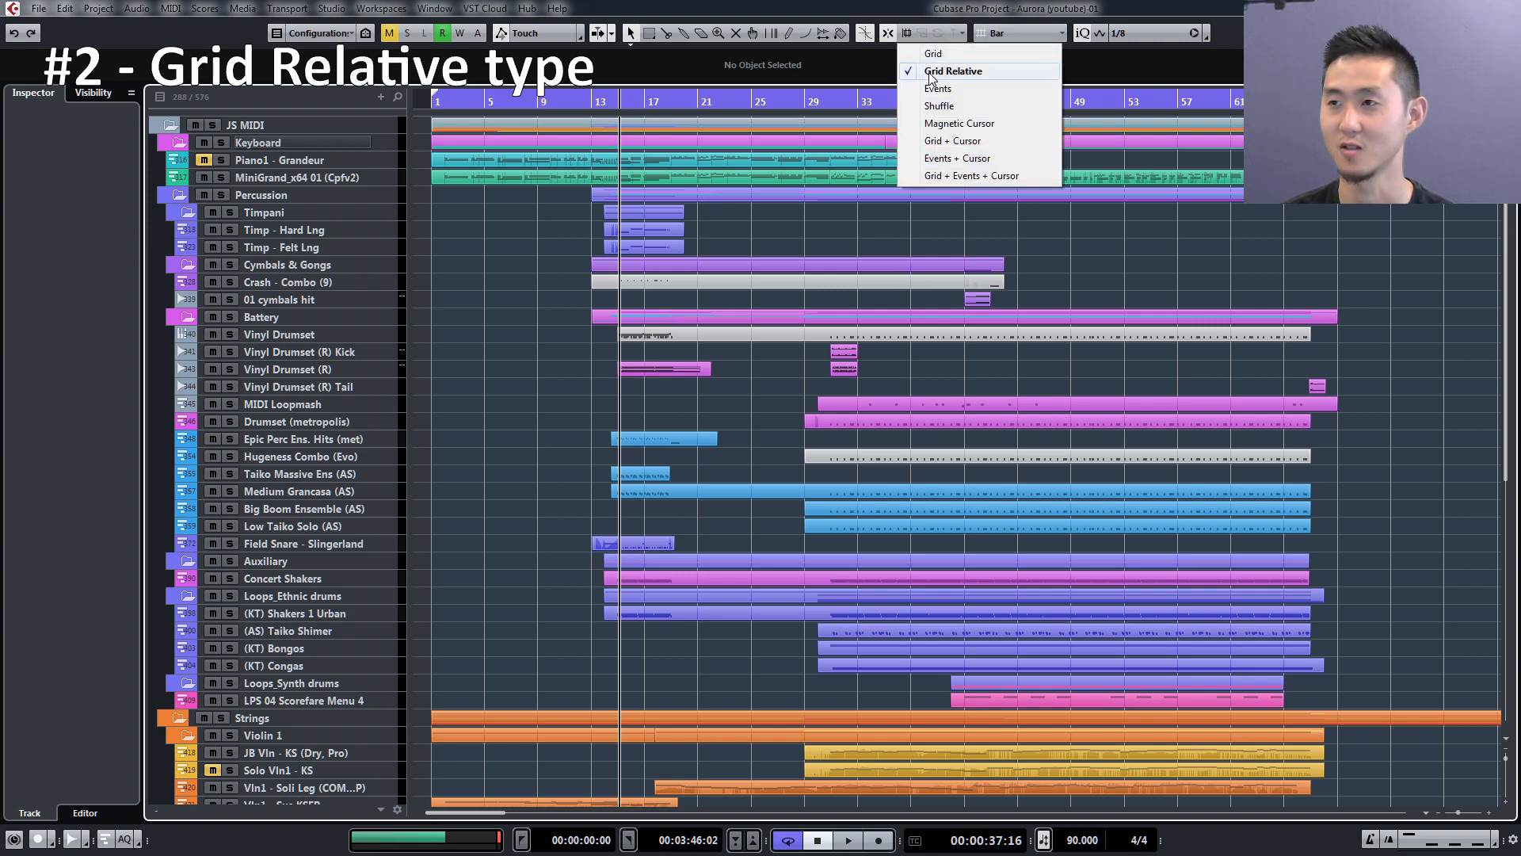
click(952, 70)
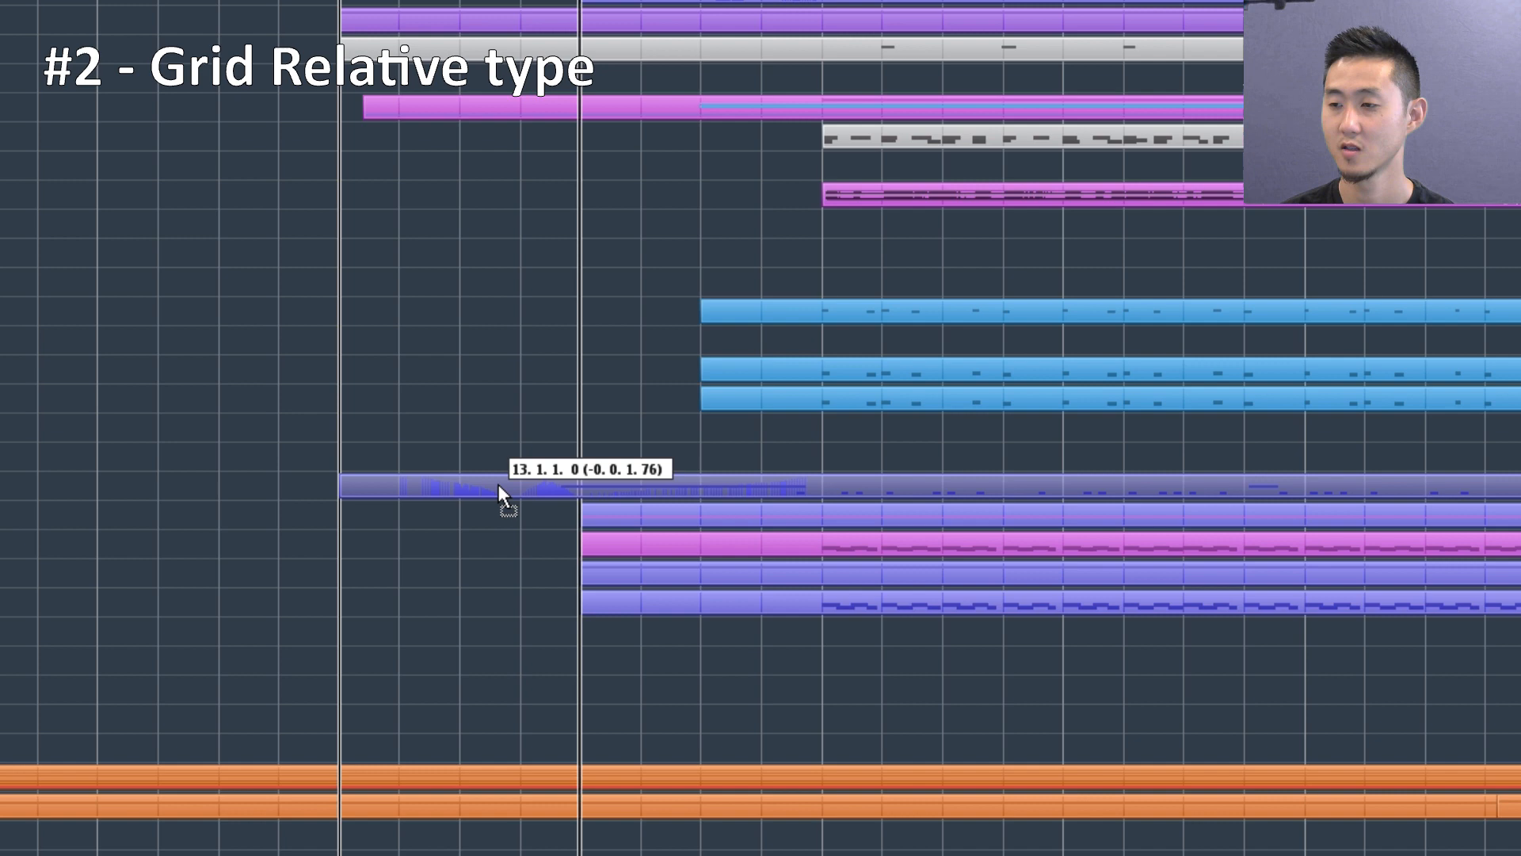
- Drag the Field Snare - Slingerland event along the timeline, keeping its off-grid offset
drag(500, 493, 658, 490)
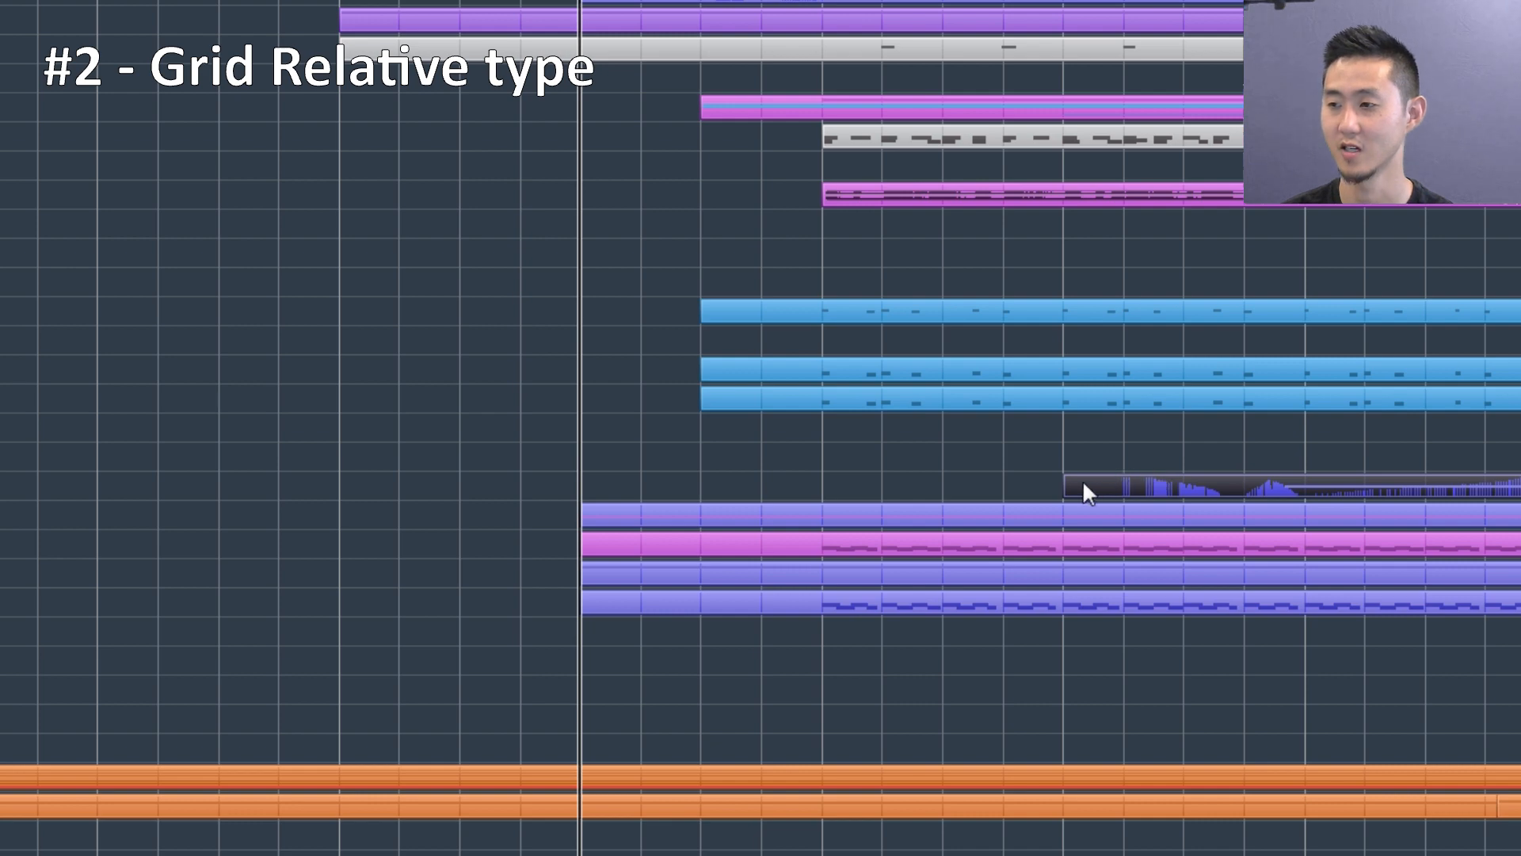
mouse_move(1213, 474)
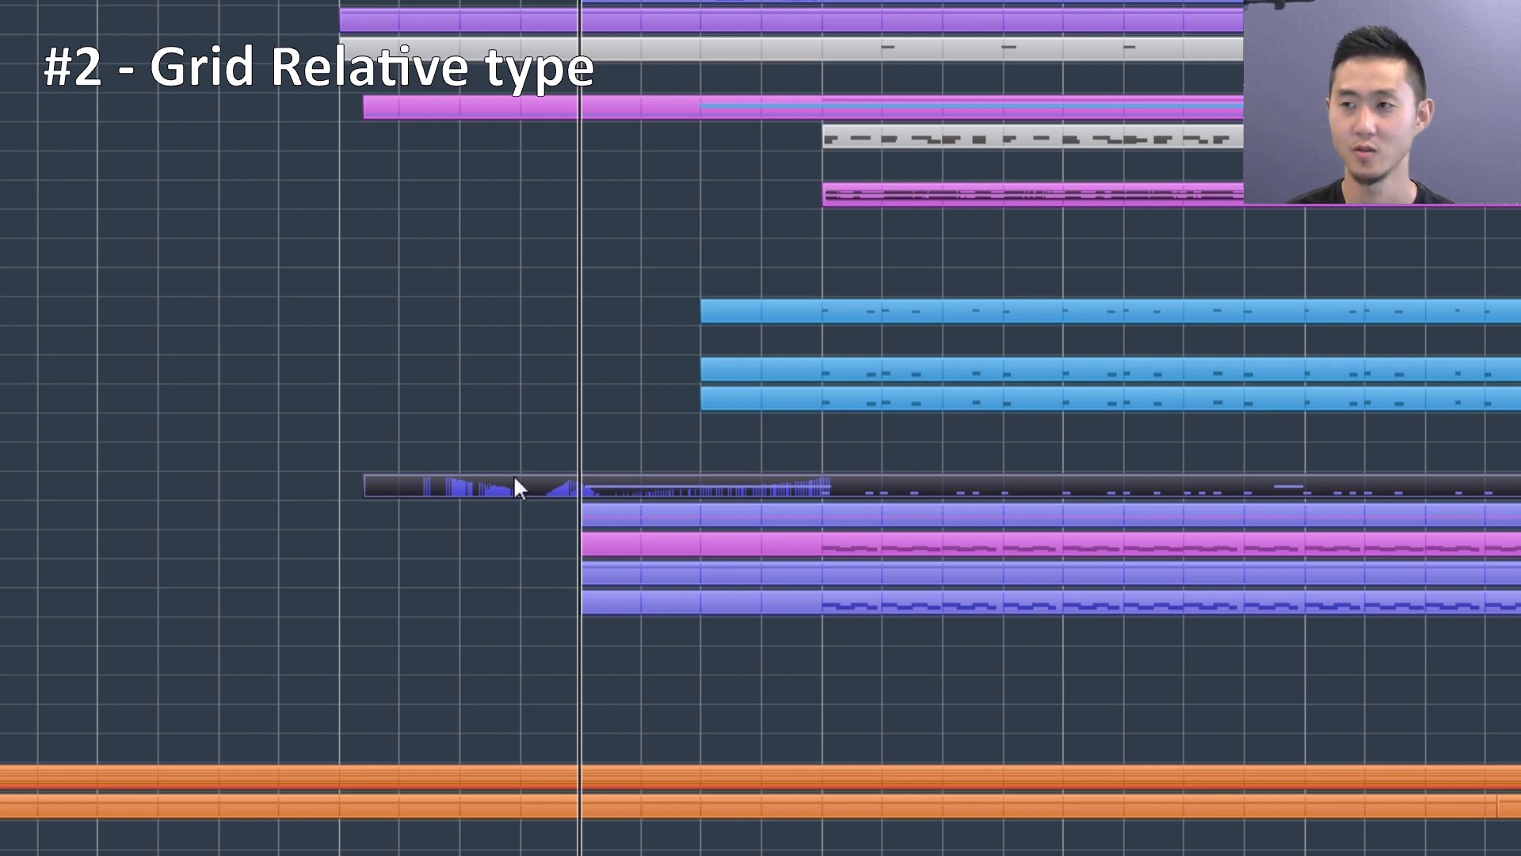
mouse_move(713, 405)
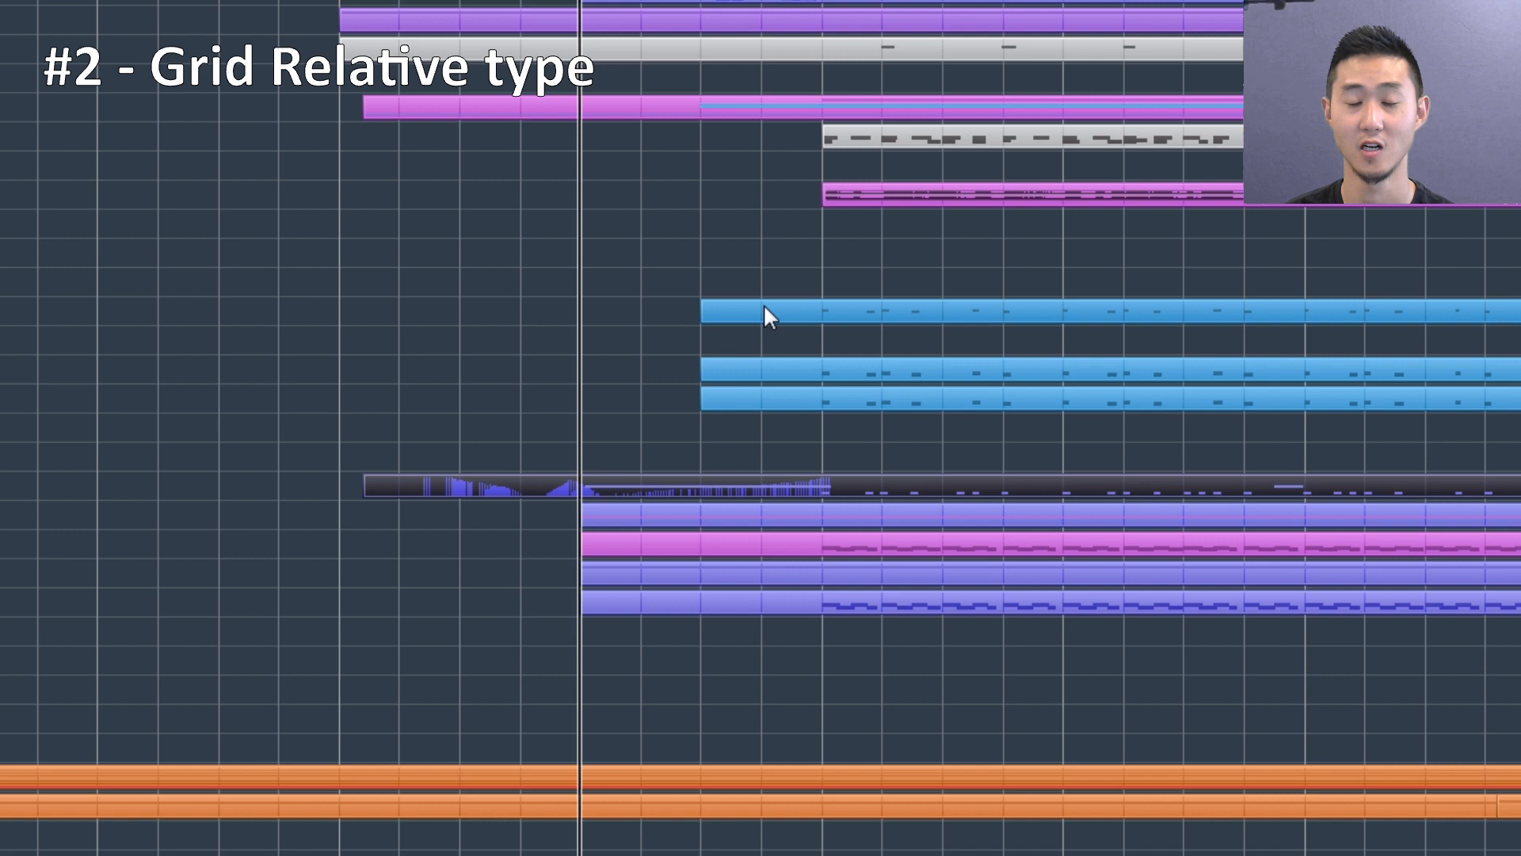
mouse_move(834, 432)
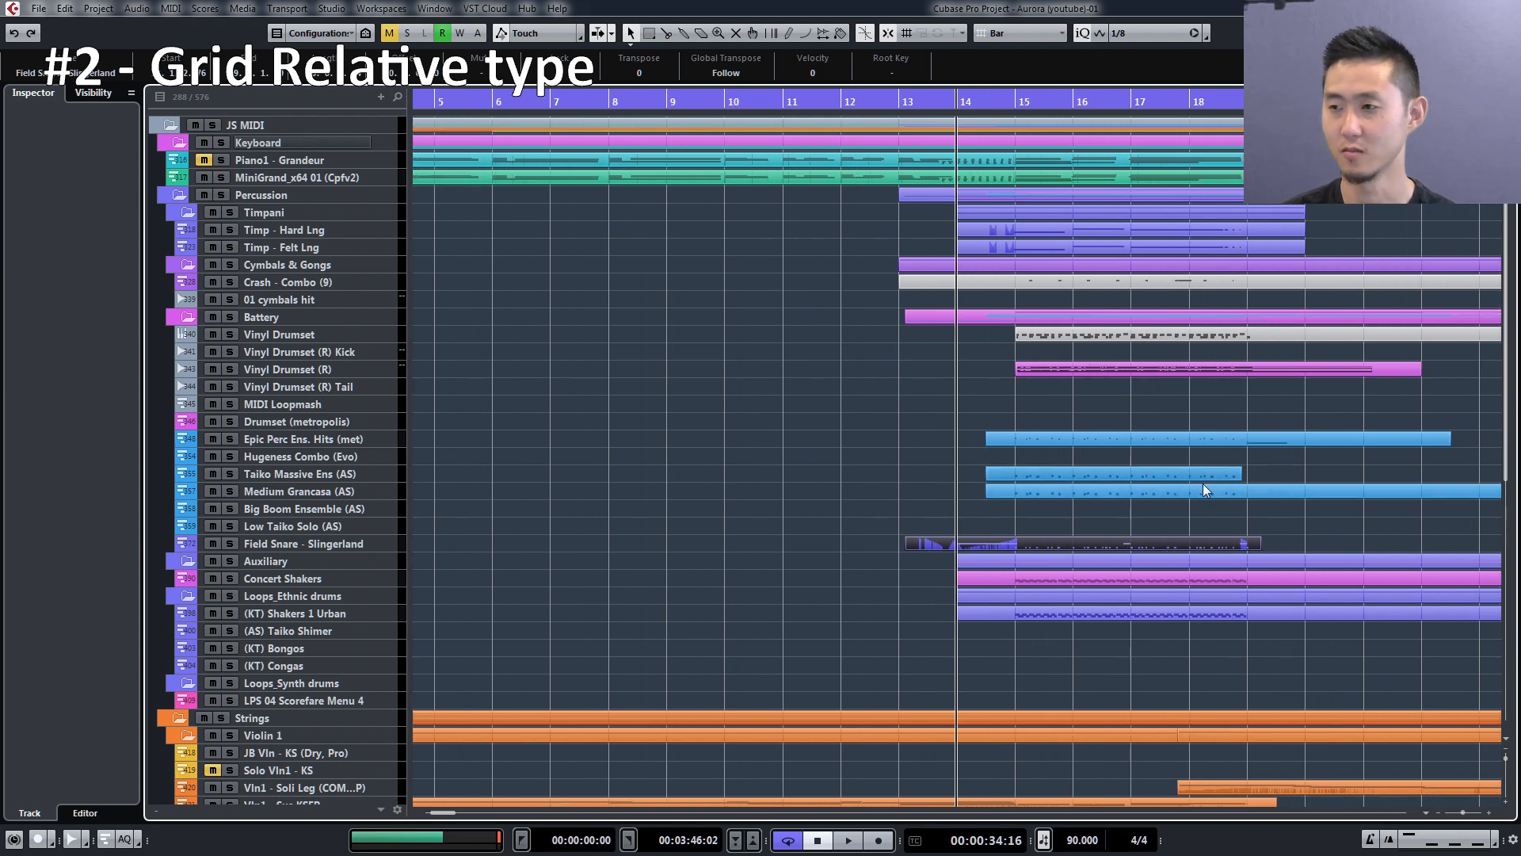
scroll(right, 3)
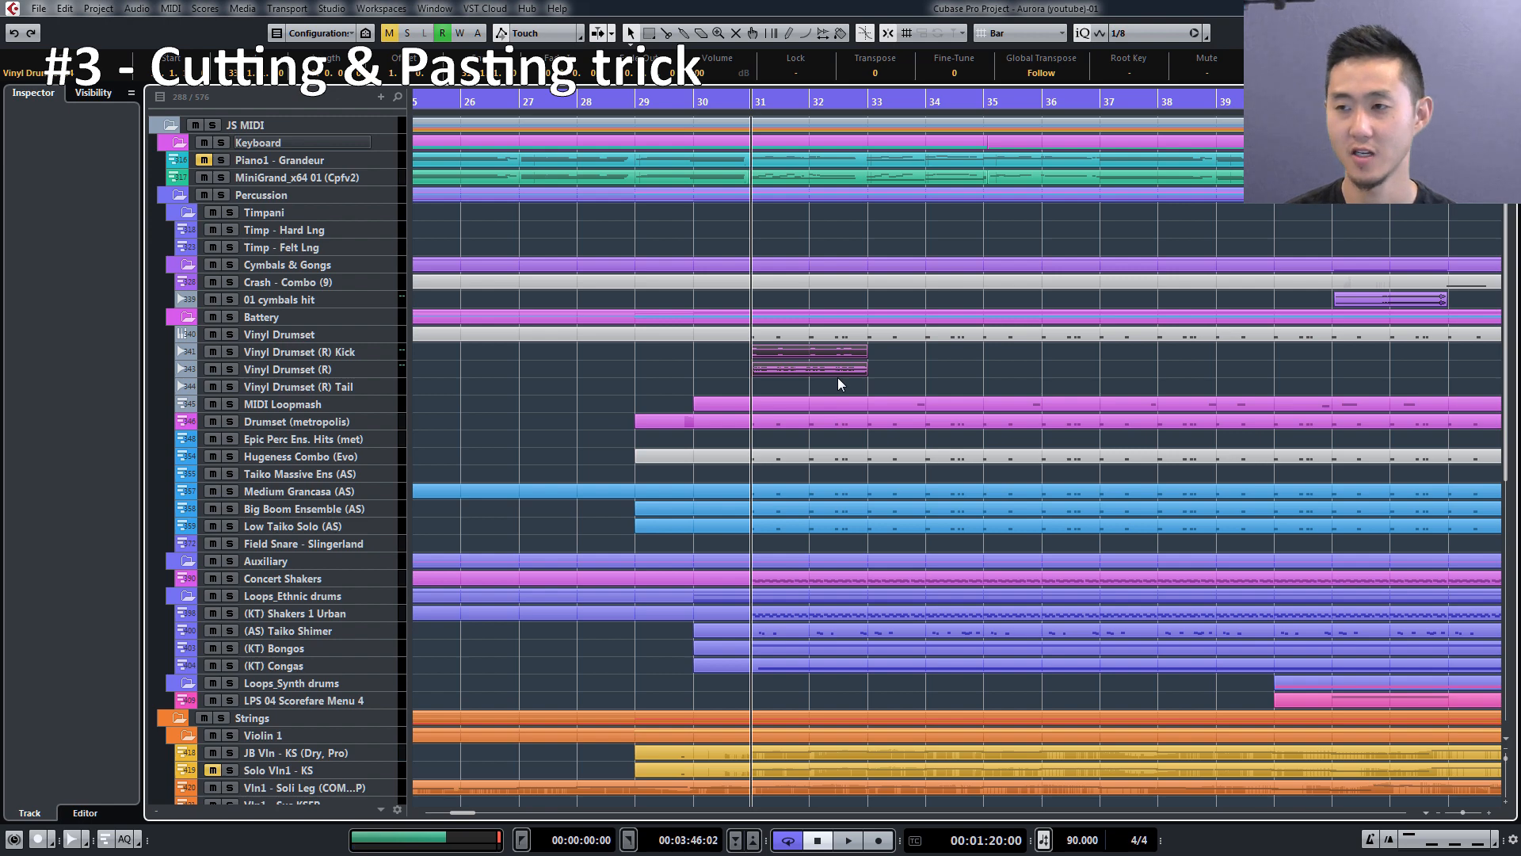
- Select the Vinyl Drumset (R) Kick event and check the Locate Selection End shortcut
click(38, 8)
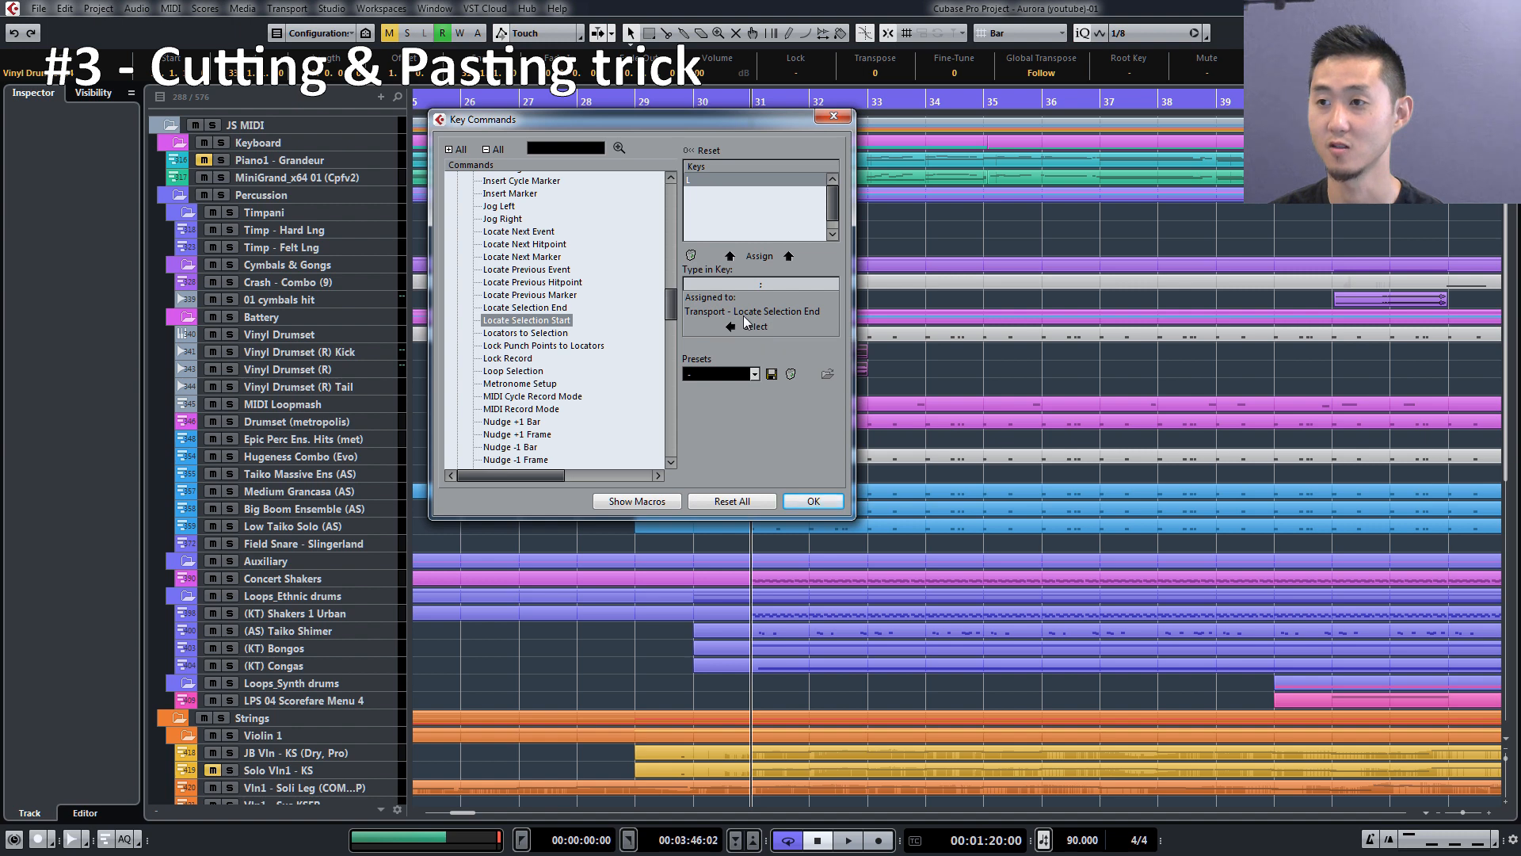
click(812, 501)
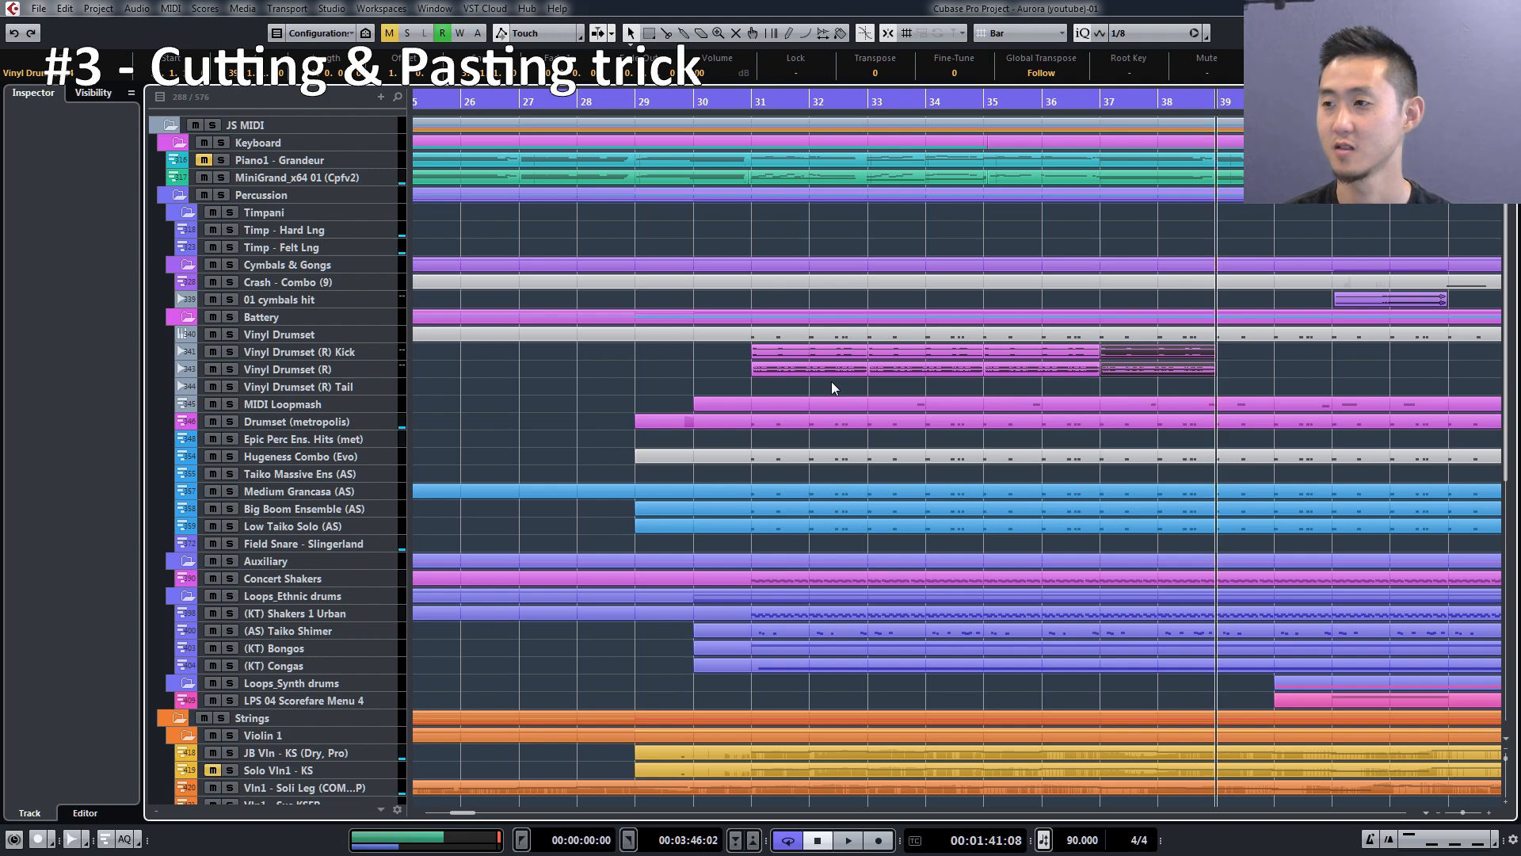
- Scroll the project arrangement to the right
scroll(right, 3)
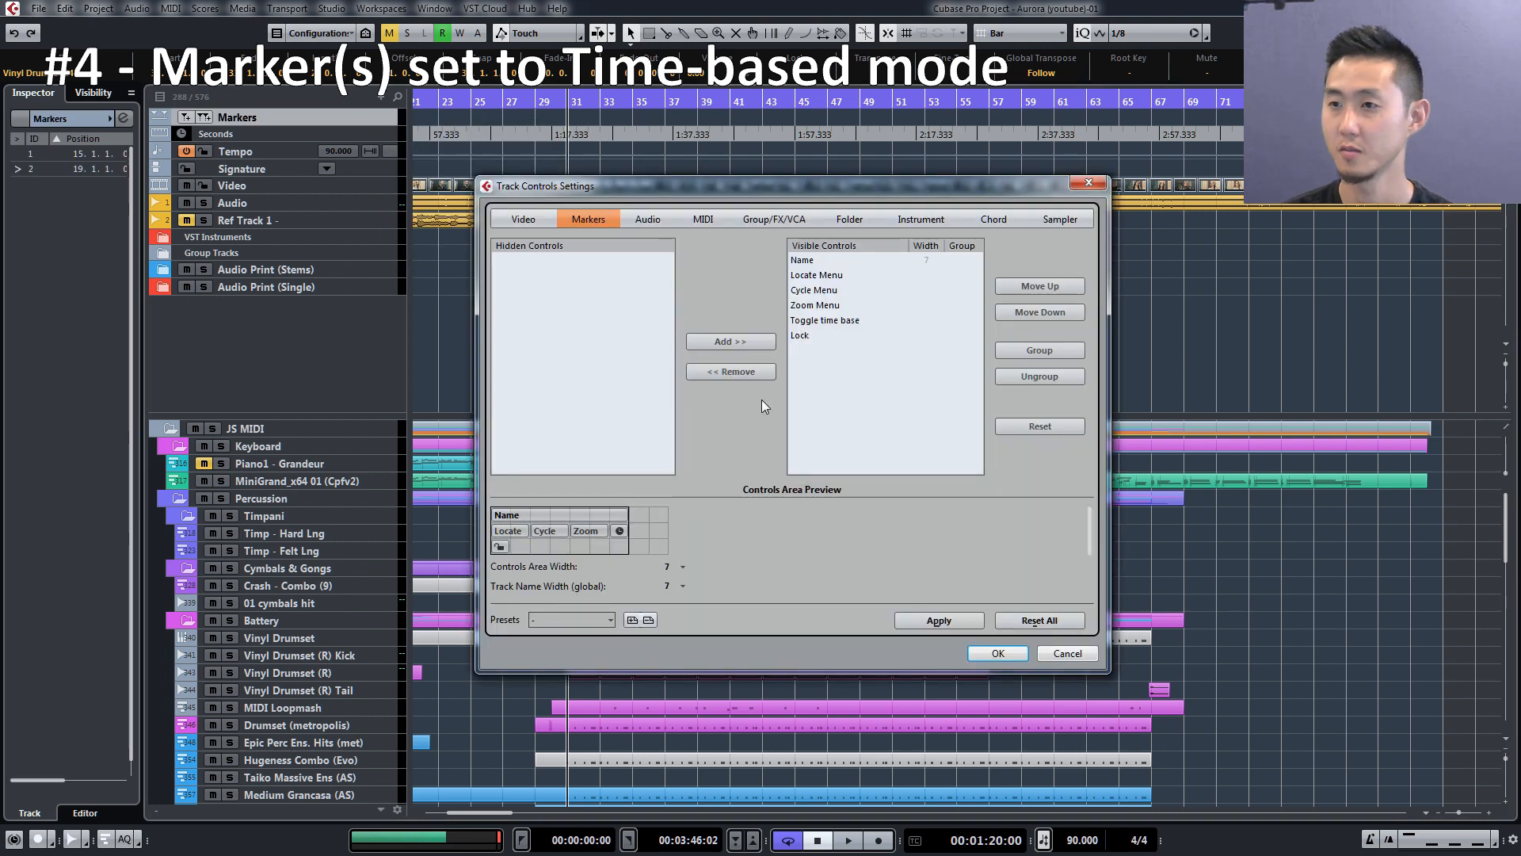
- Move Toggle time base into the marker track's Visible Controls and confirm with OK
click(730, 371)
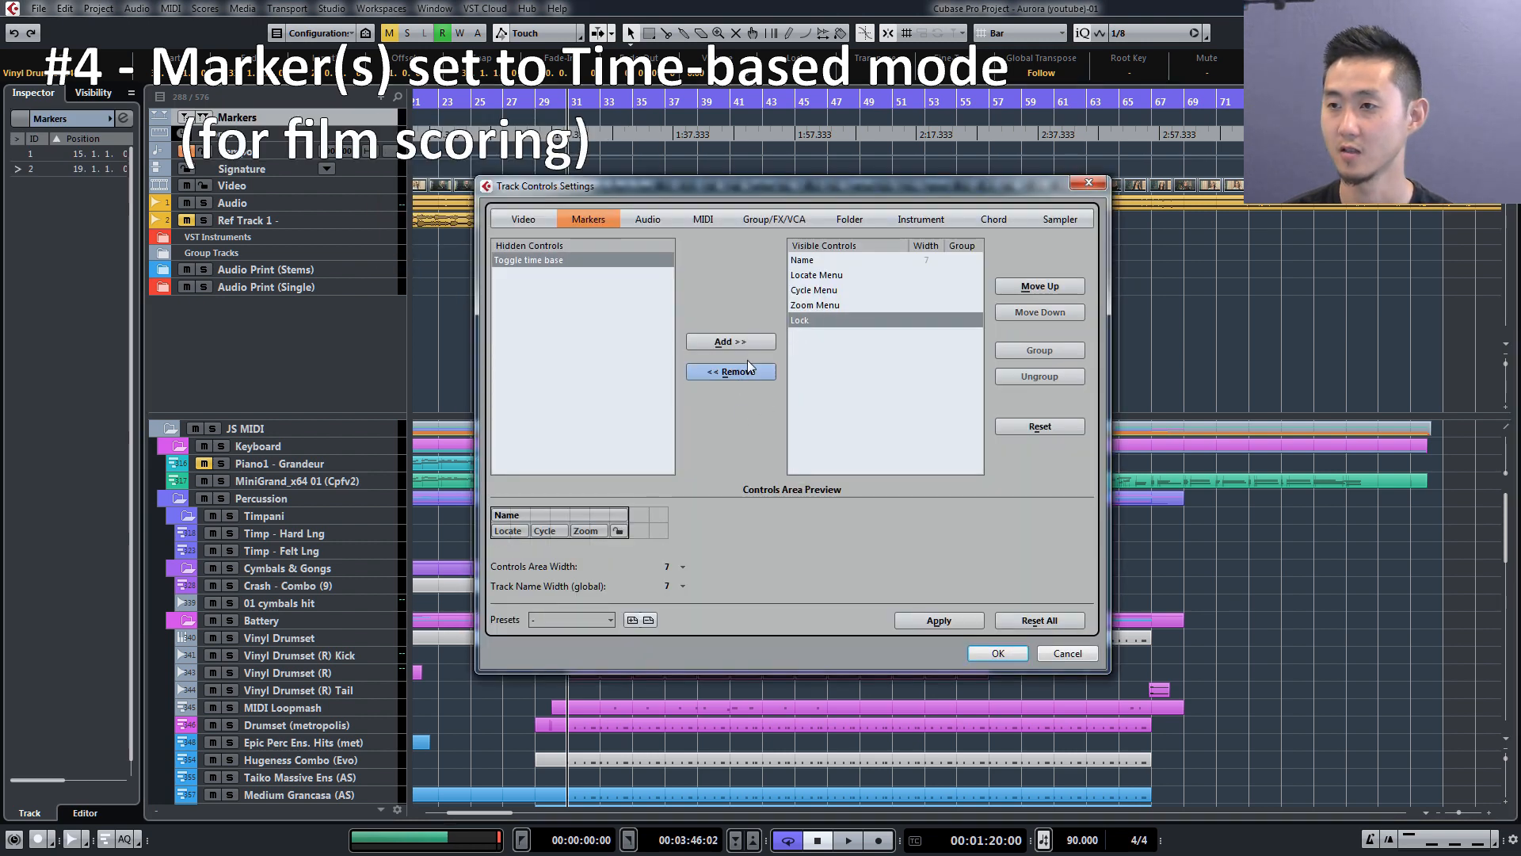
click(995, 652)
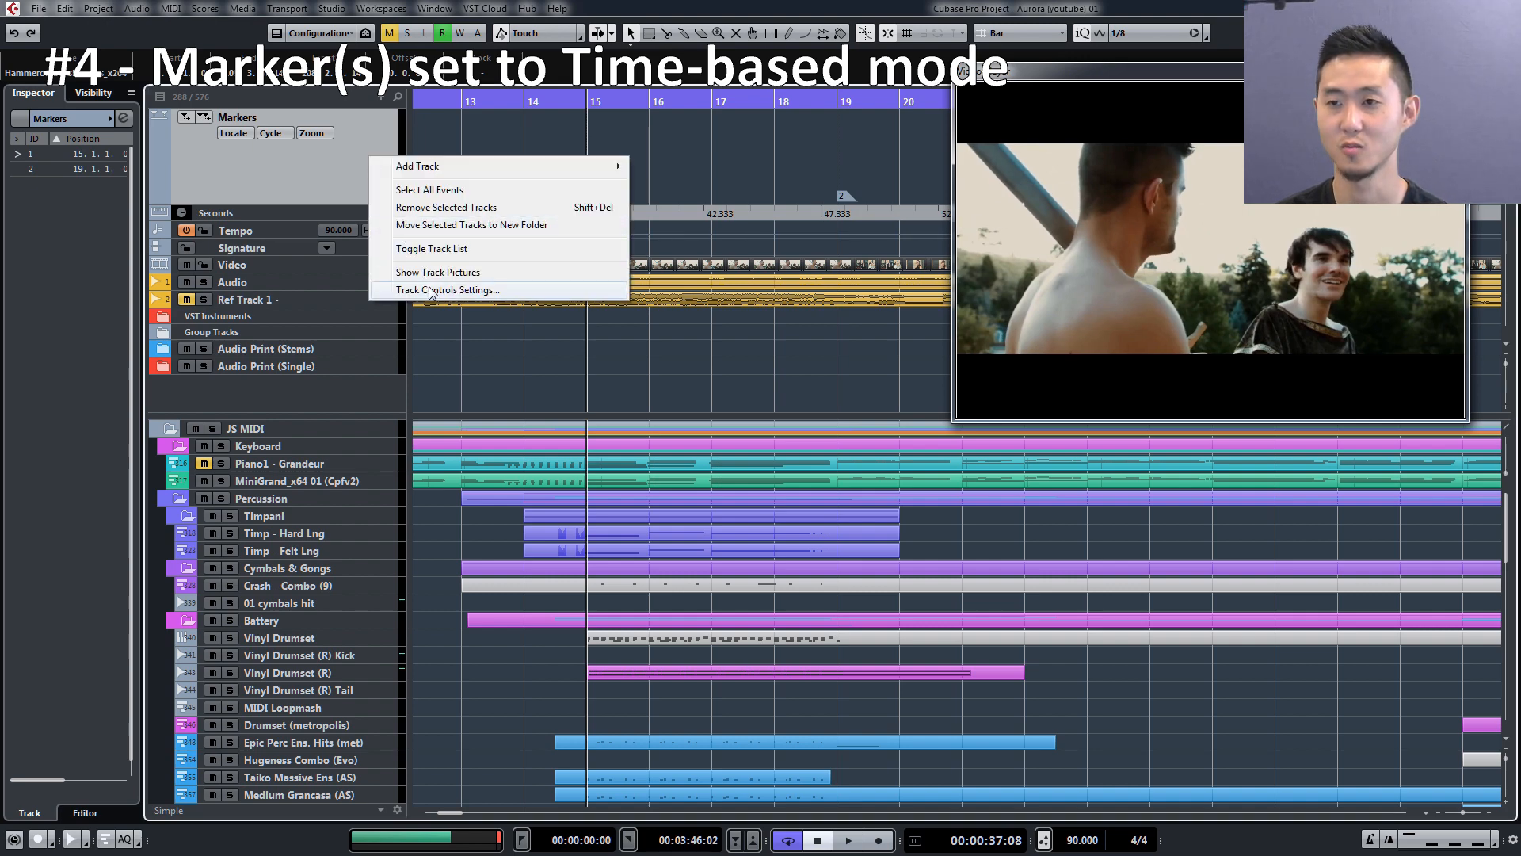
click(447, 289)
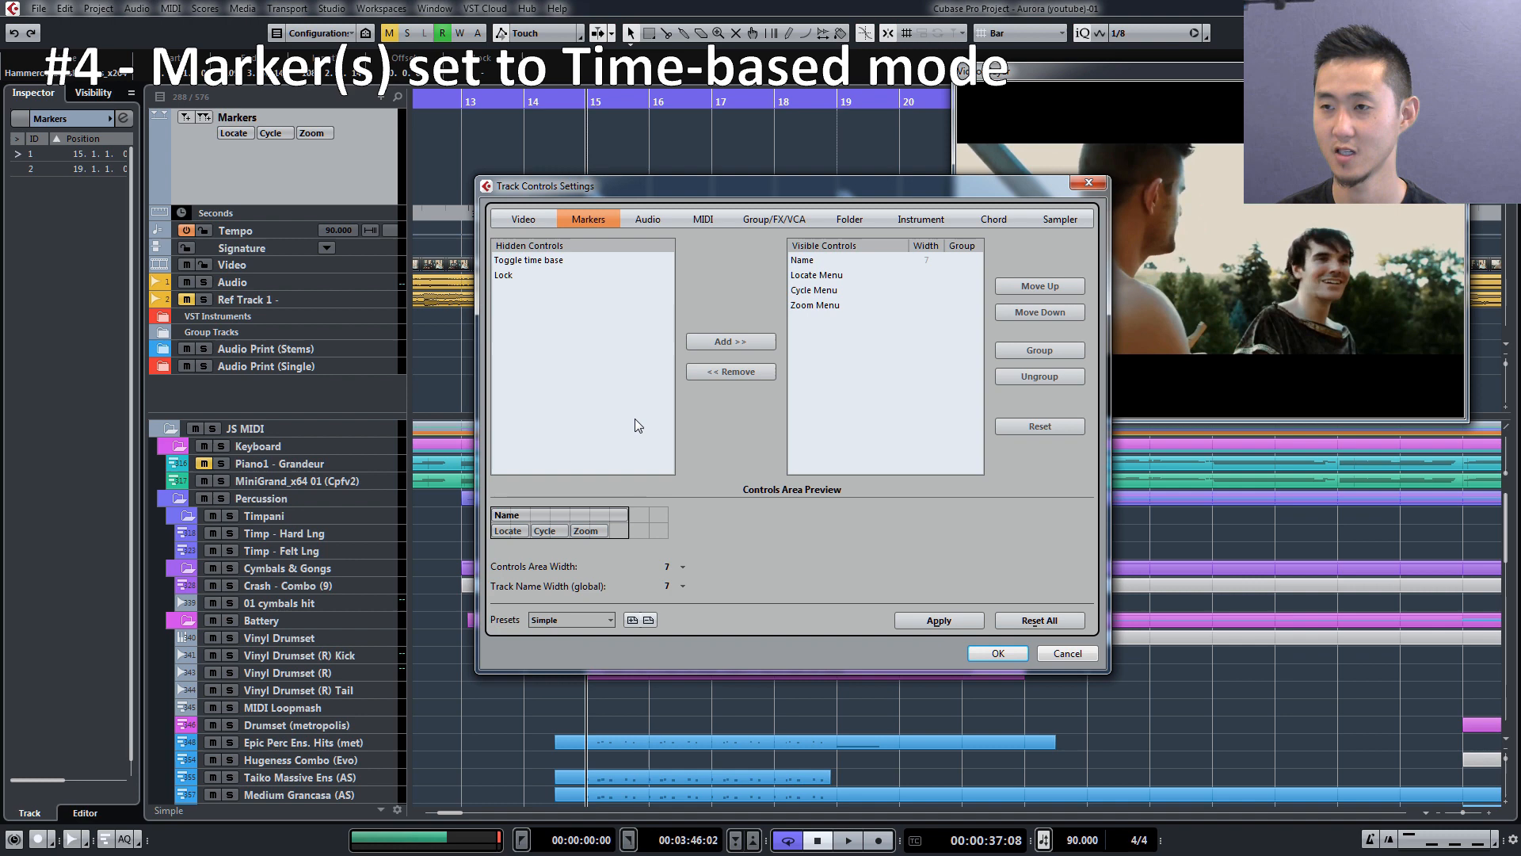
click(528, 259)
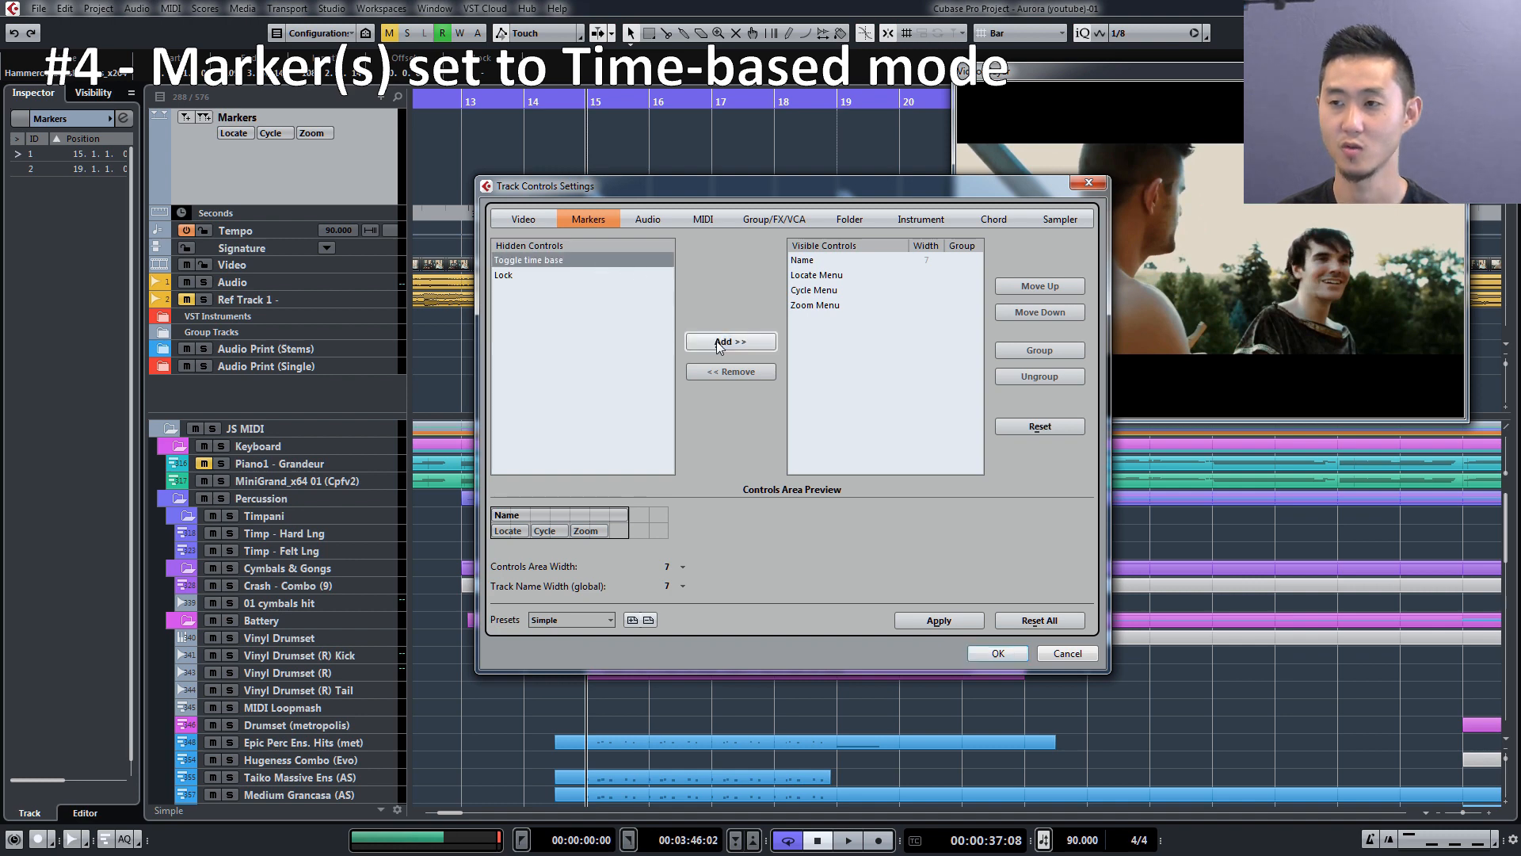
click(730, 341)
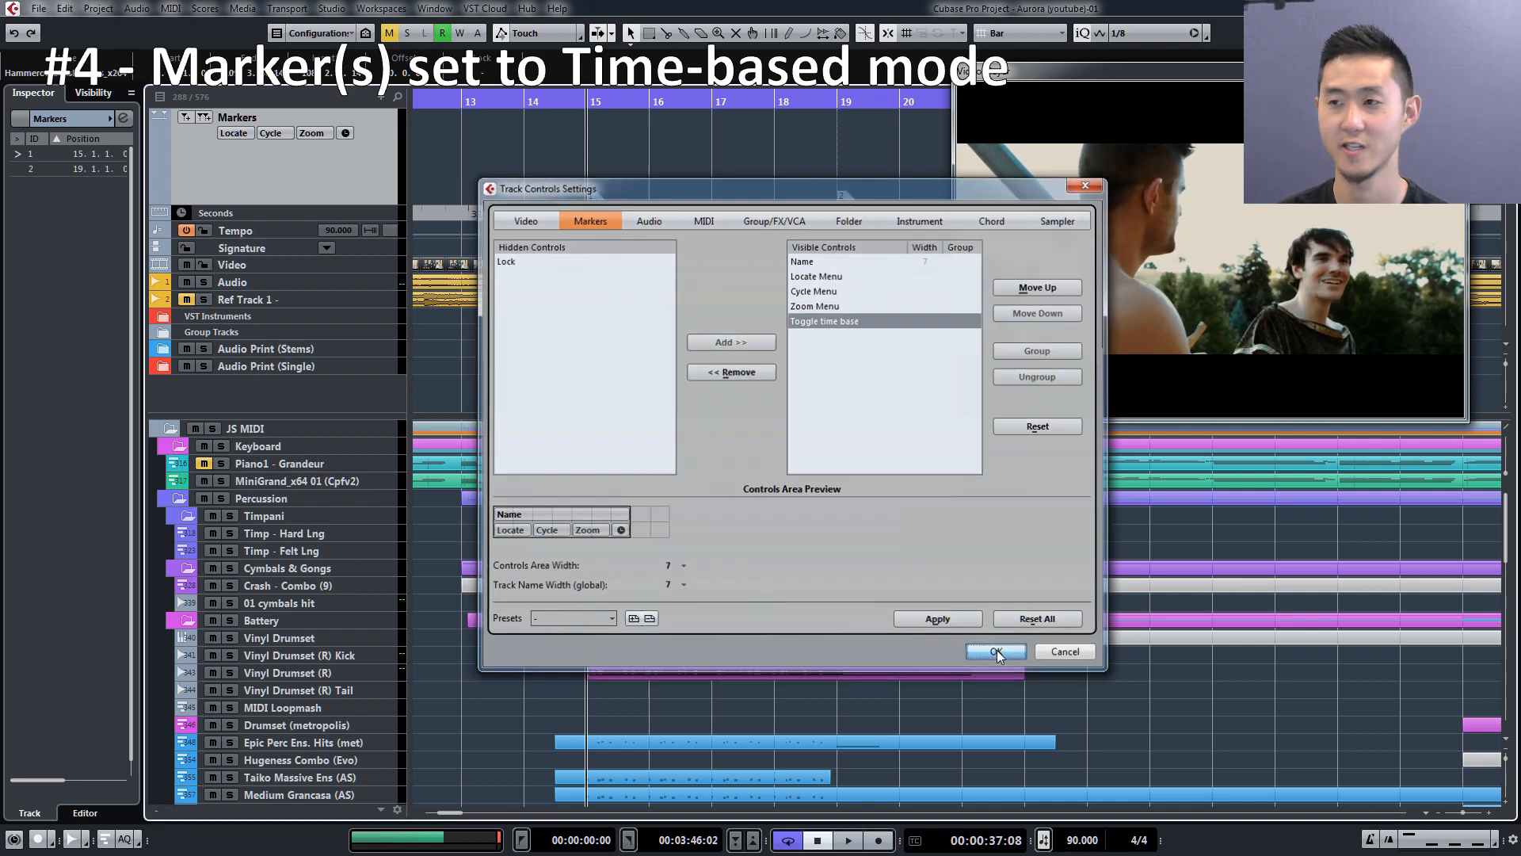
click(994, 652)
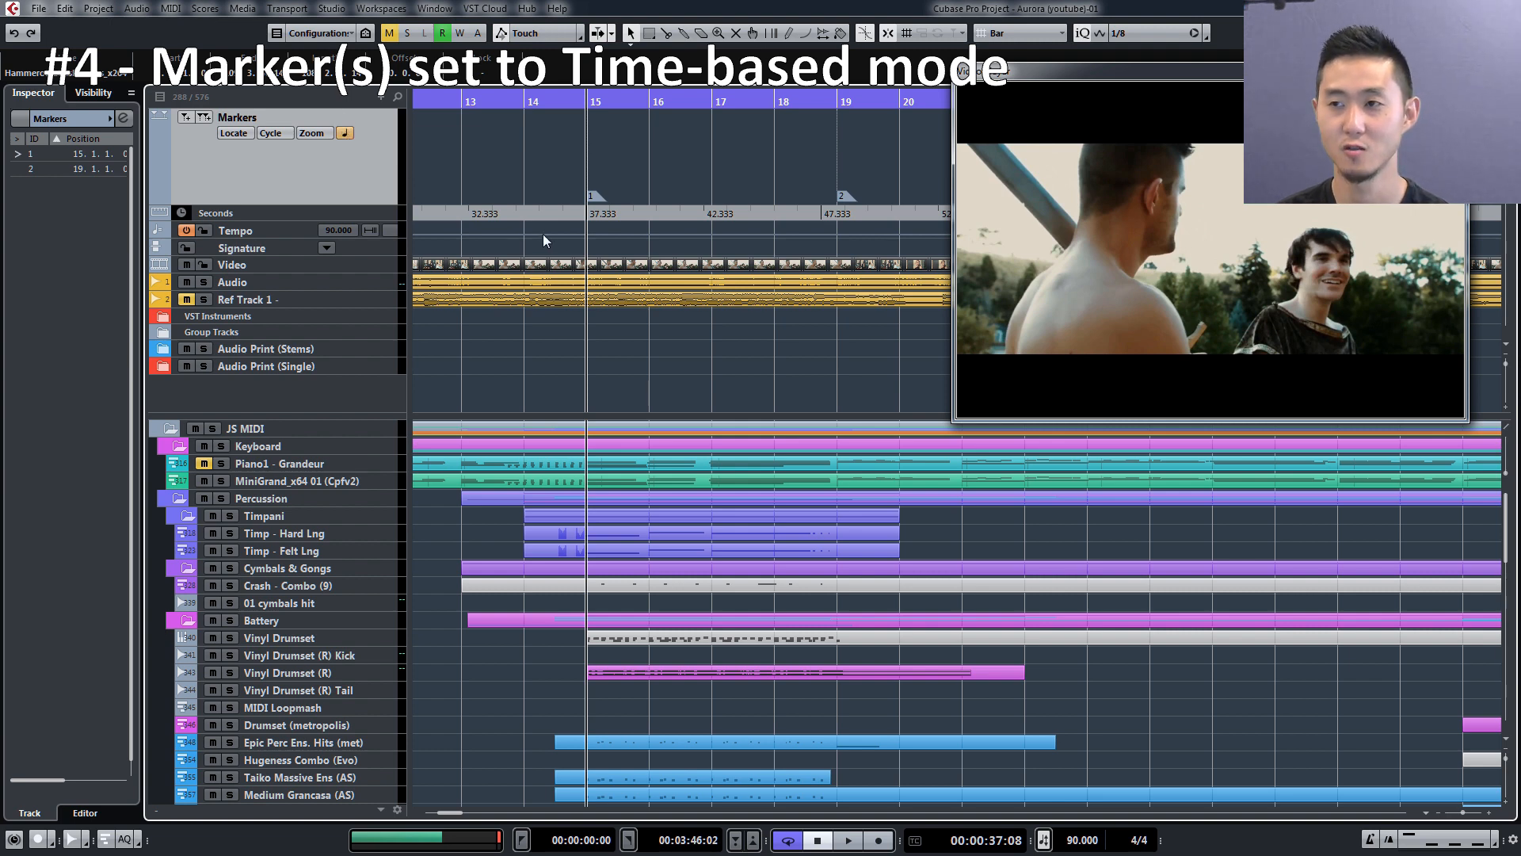
mouse_move(589, 234)
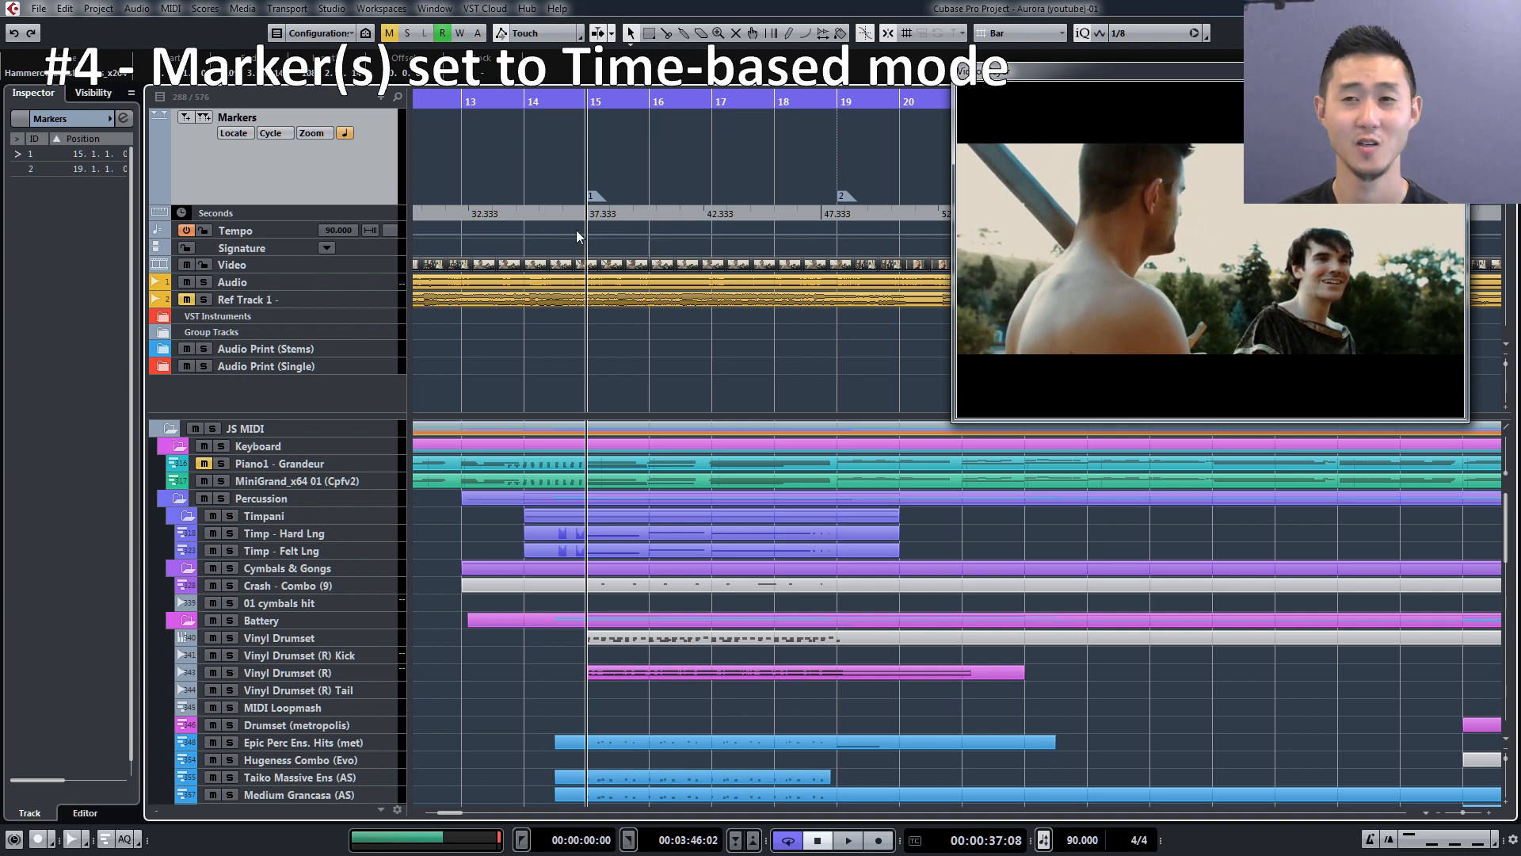
mouse_move(587, 241)
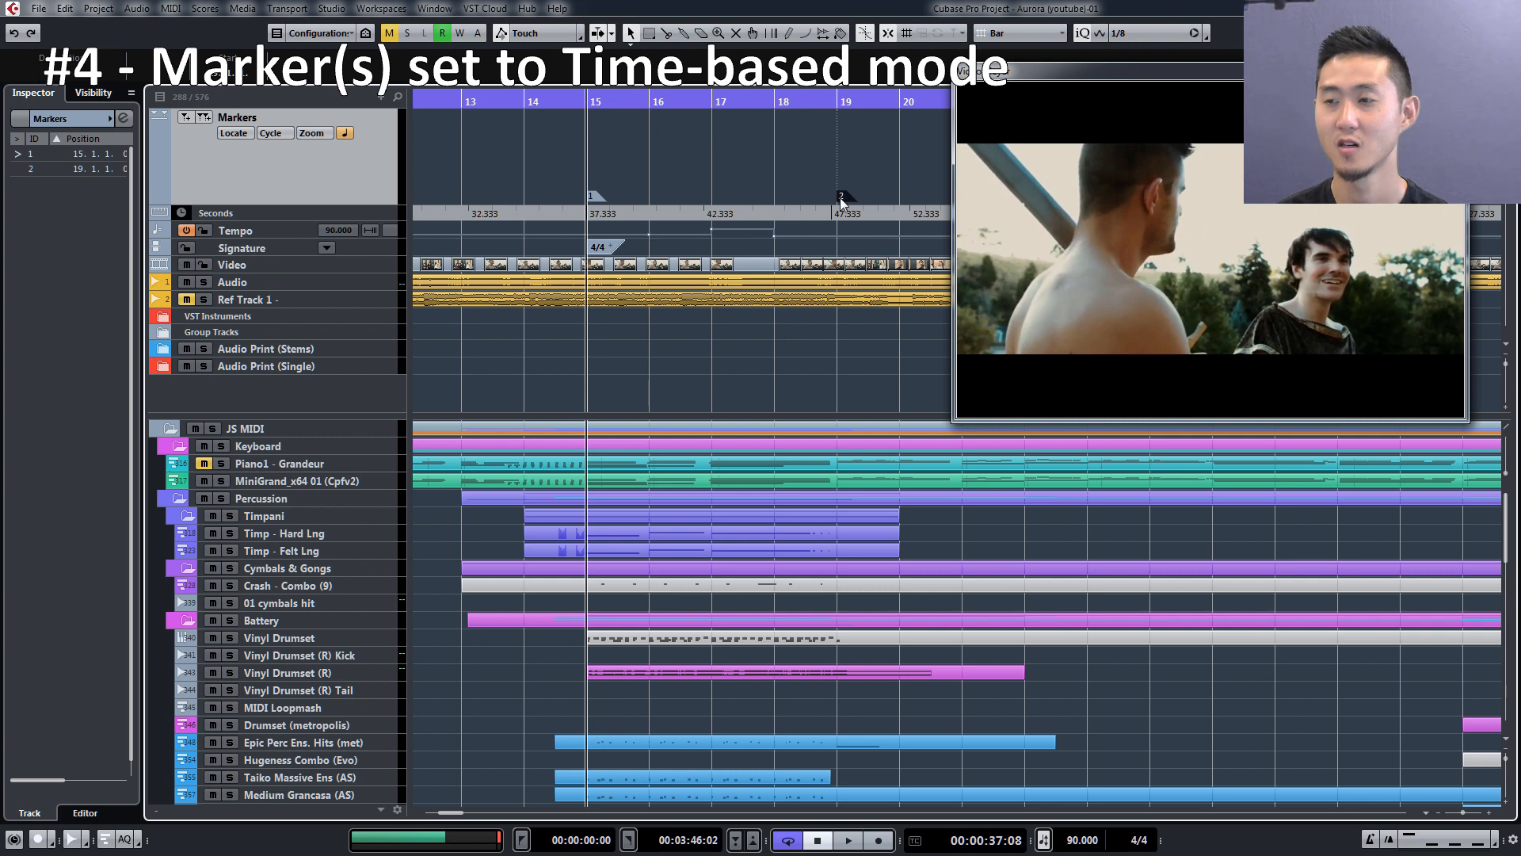
mouse_move(798, 182)
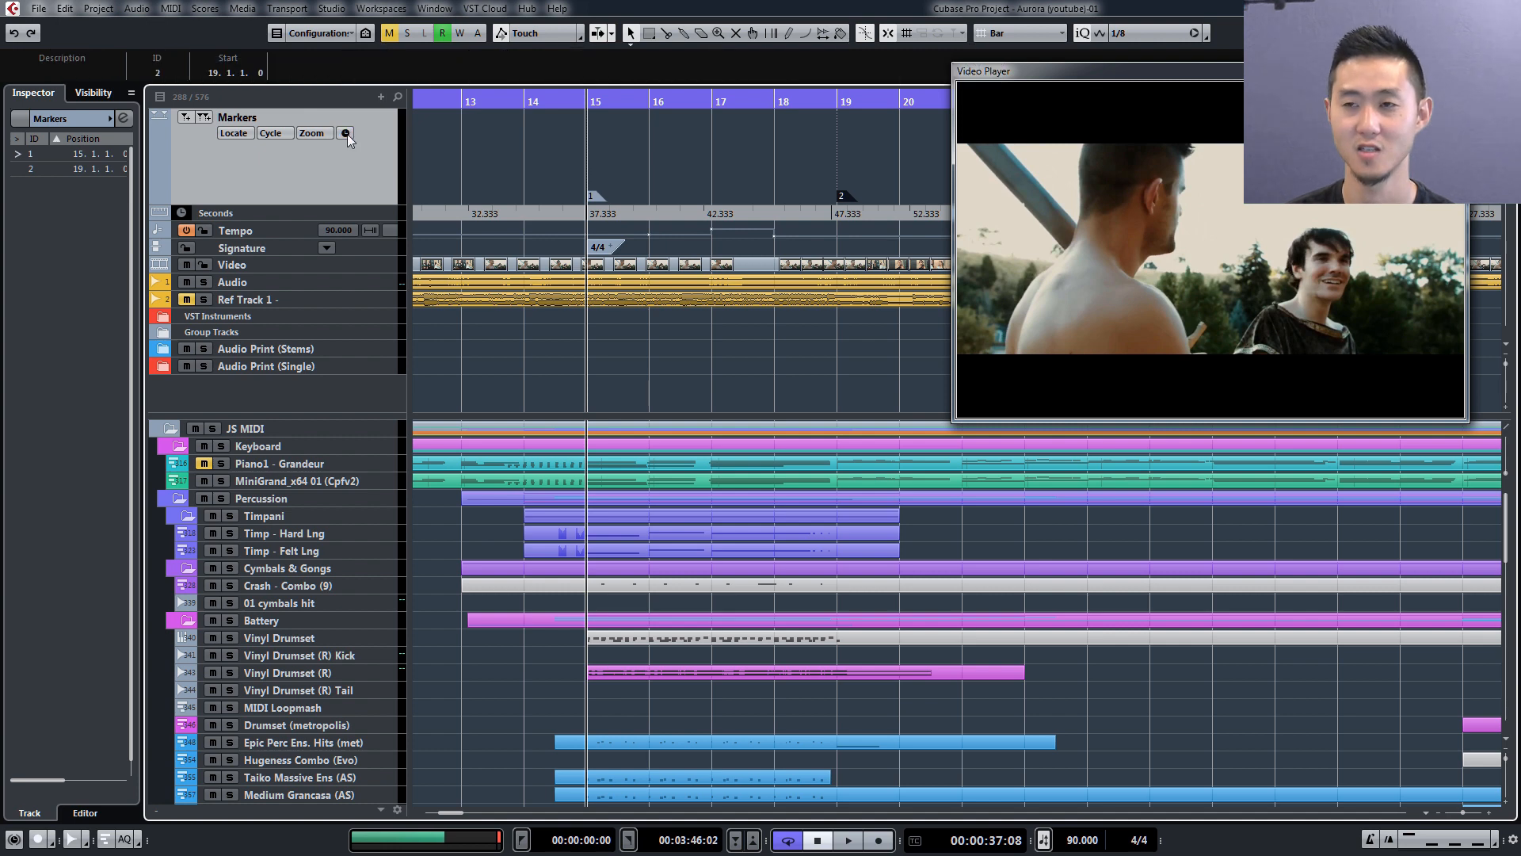
mouse_move(790, 155)
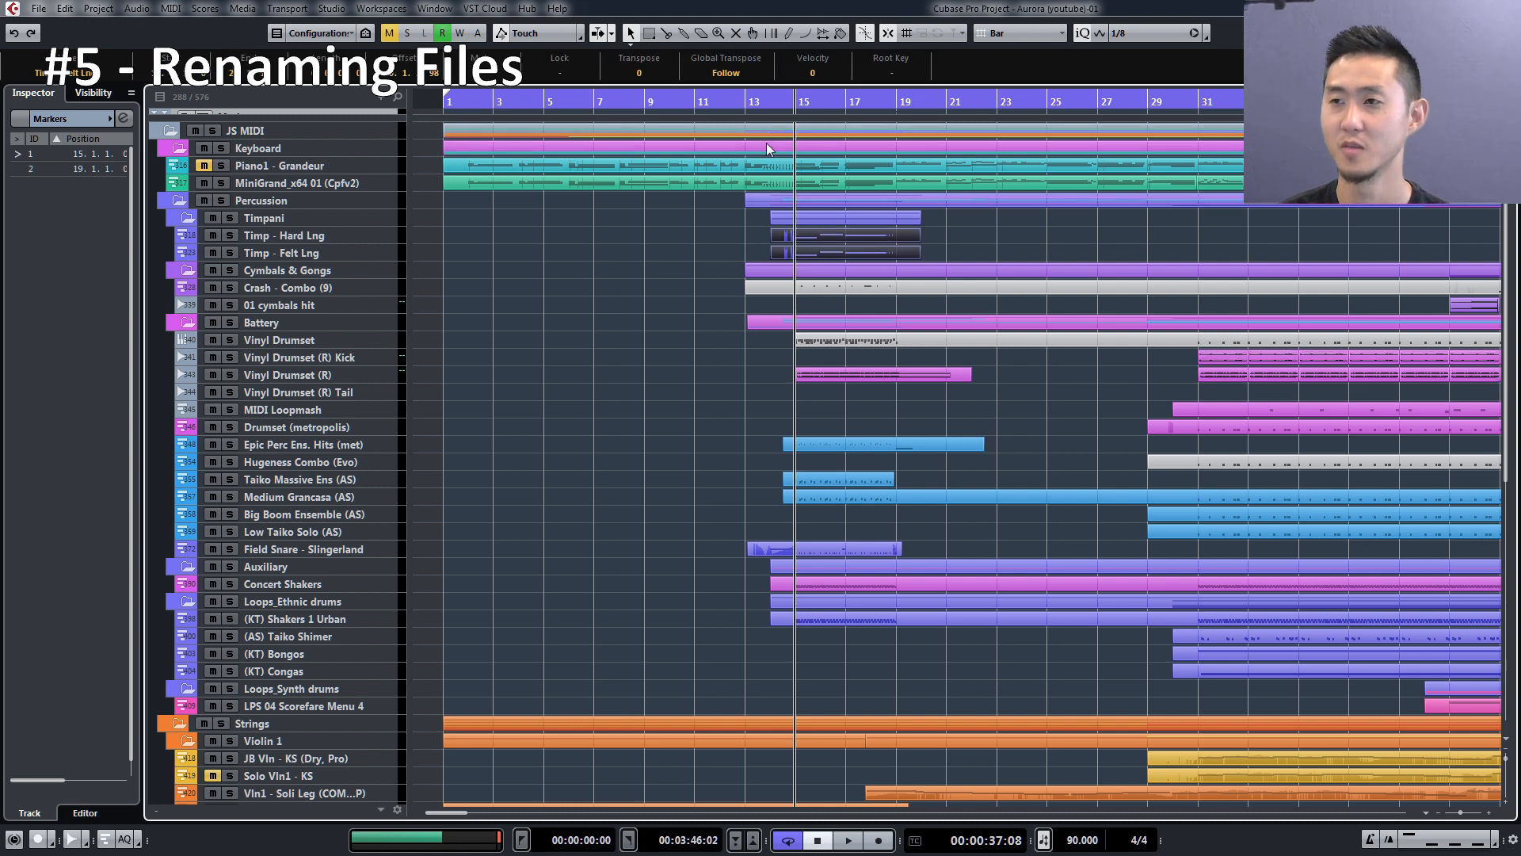
- Open both Timpani events in the Key Editor and switch to editing Timp - Hard Lng
click(771, 238)
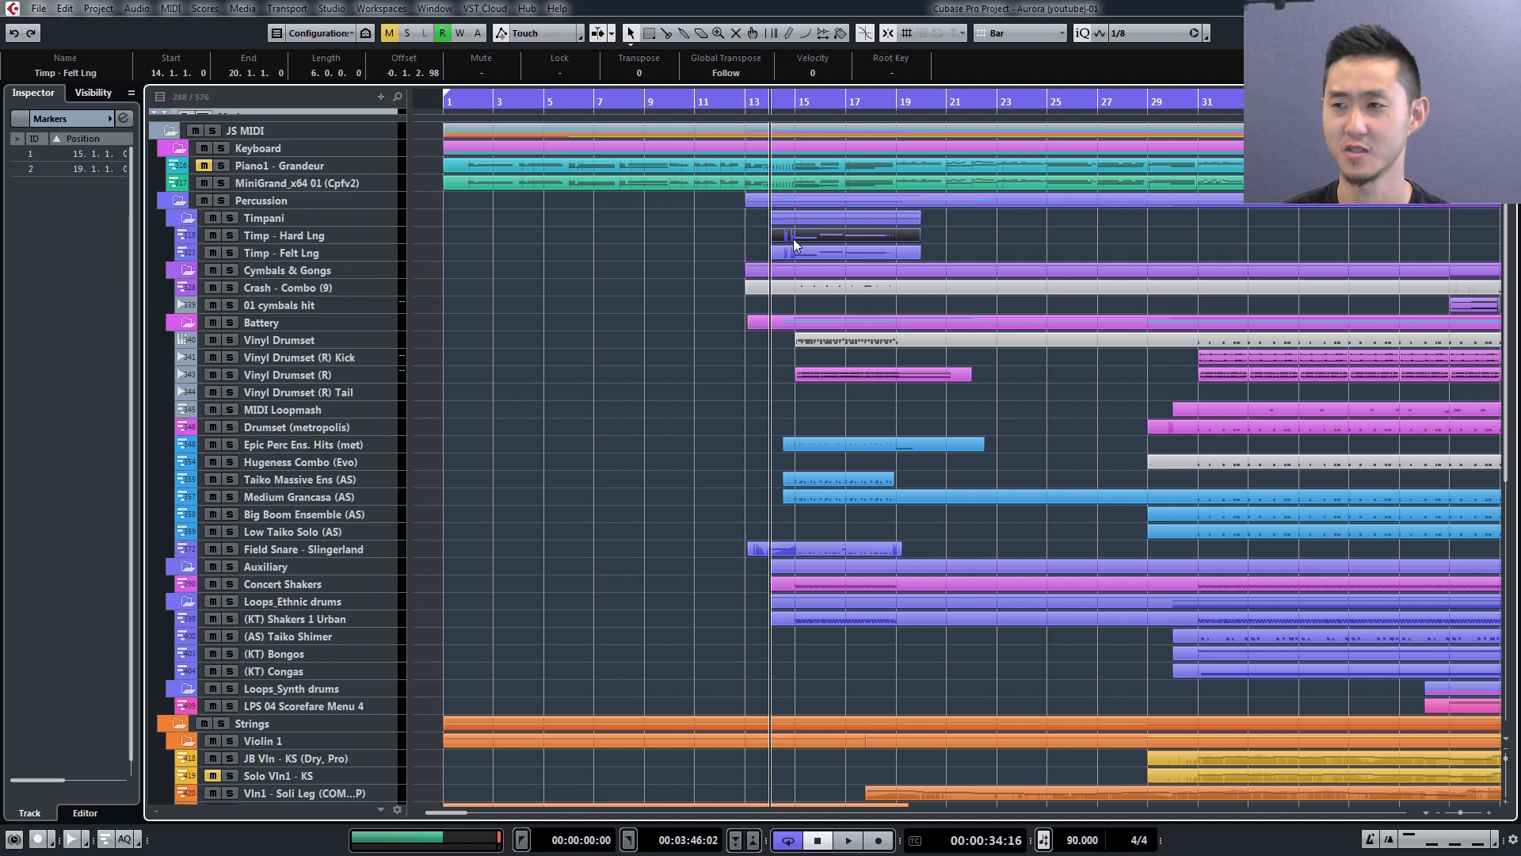
mouse_move(276, 241)
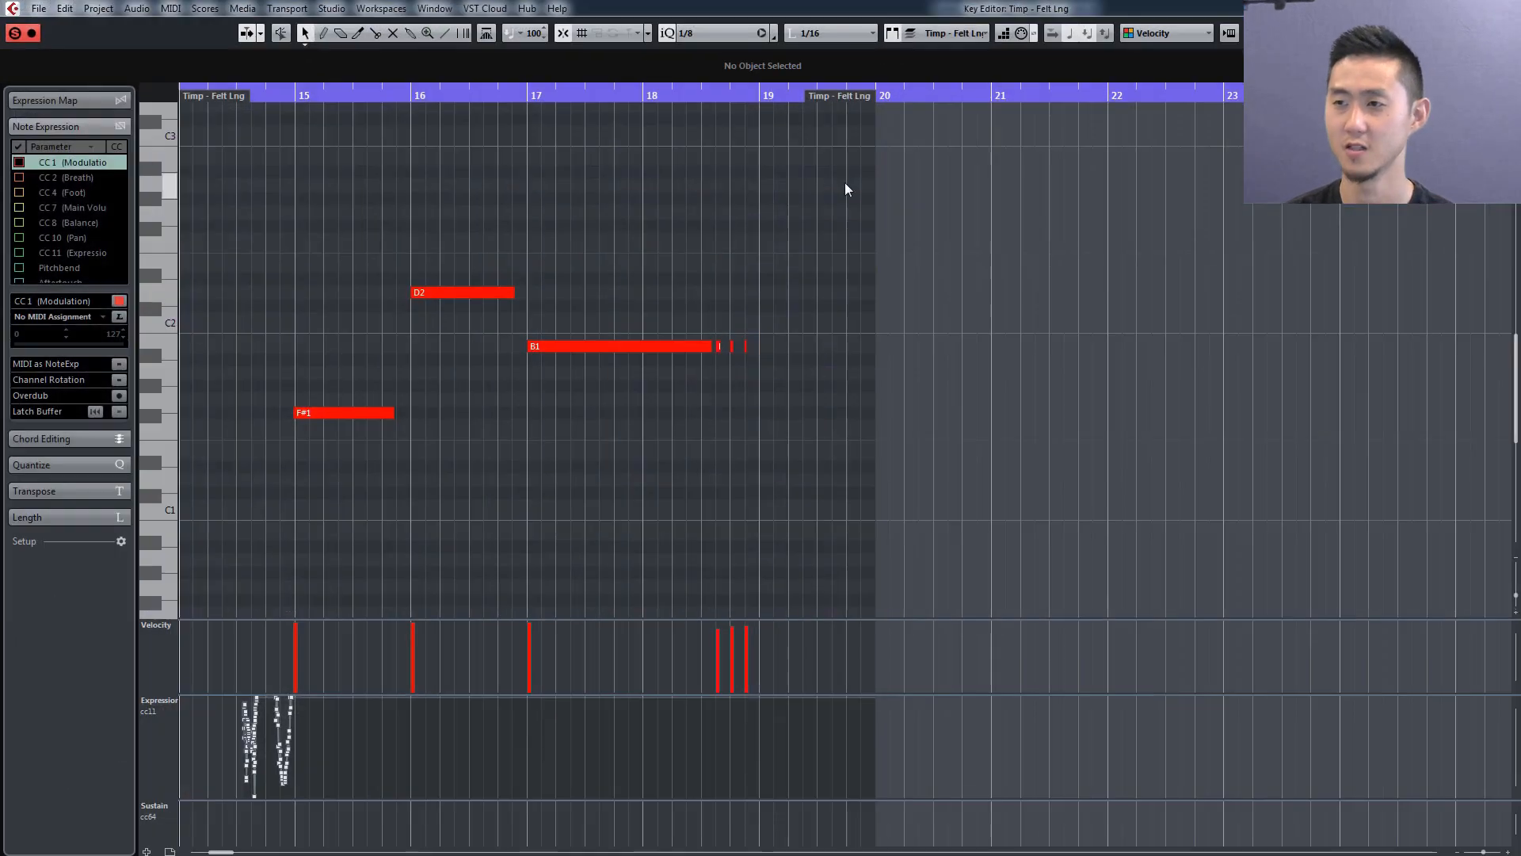
click(955, 32)
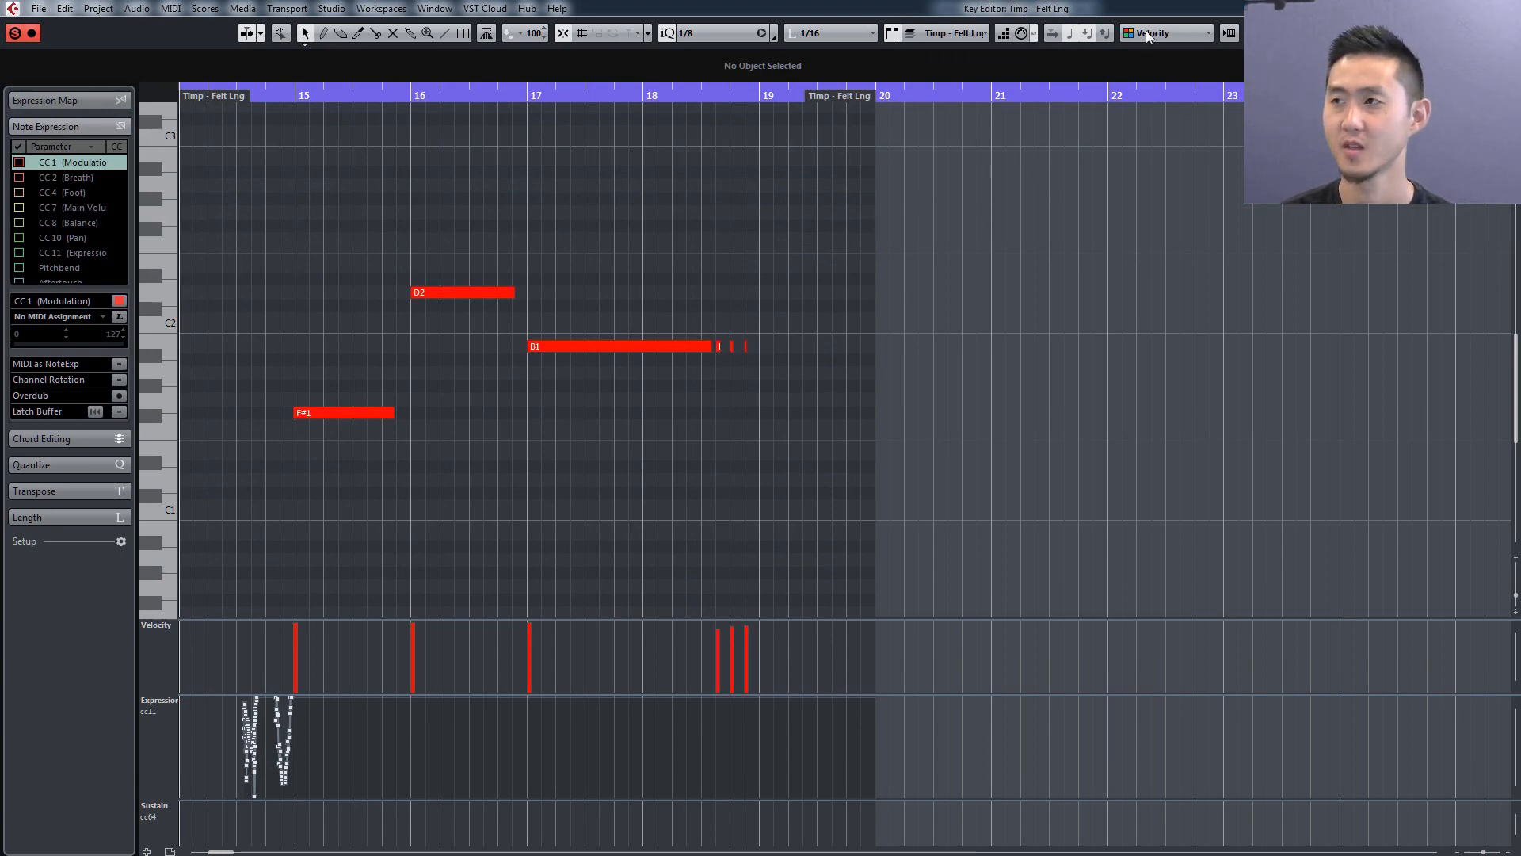
click(955, 32)
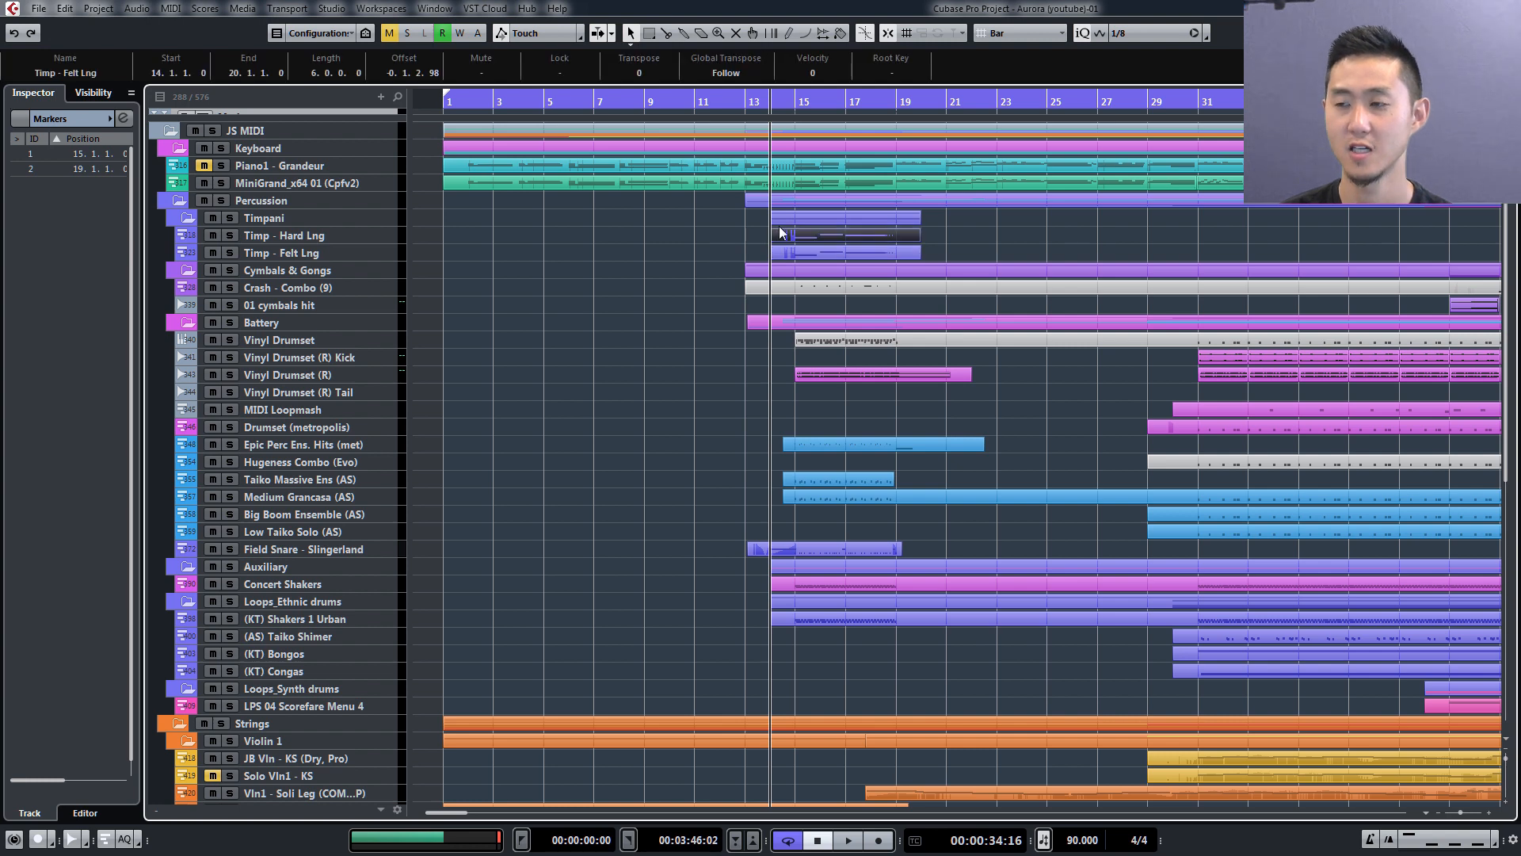
double_click(64, 72)
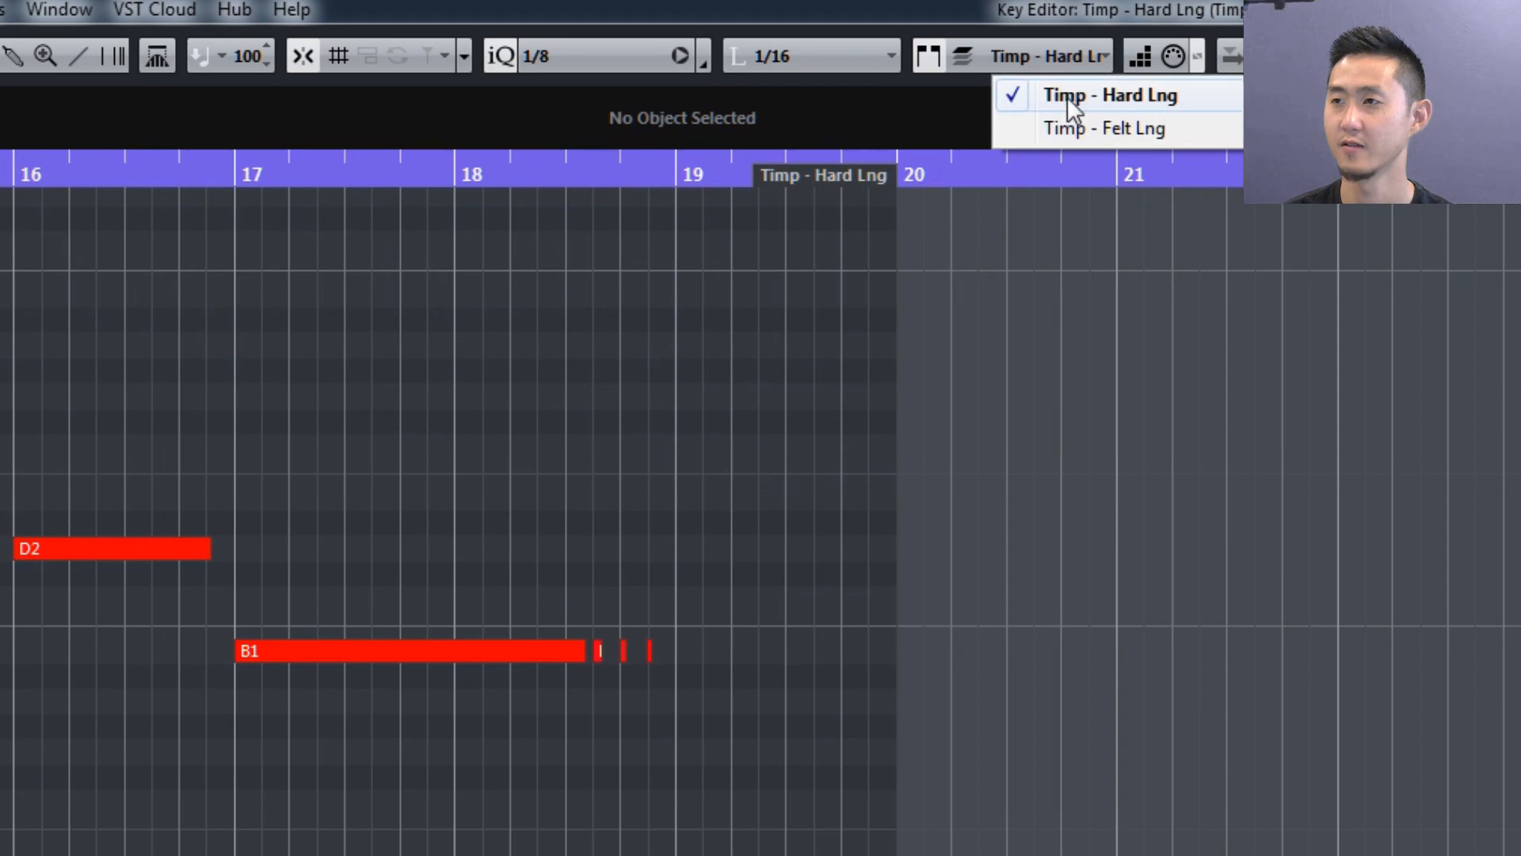
click(1111, 94)
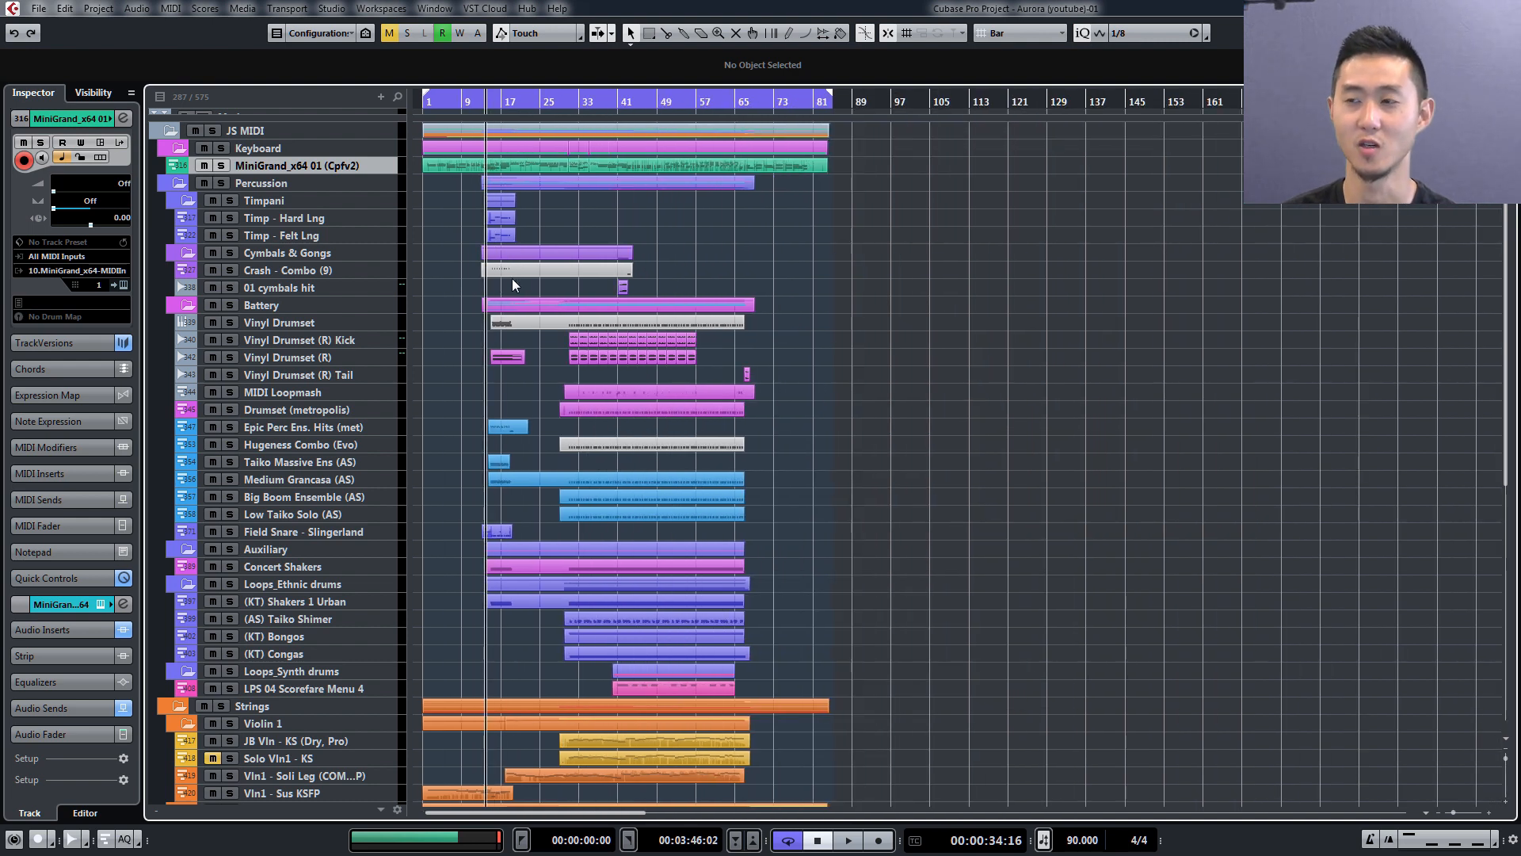
mouse_move(533, 435)
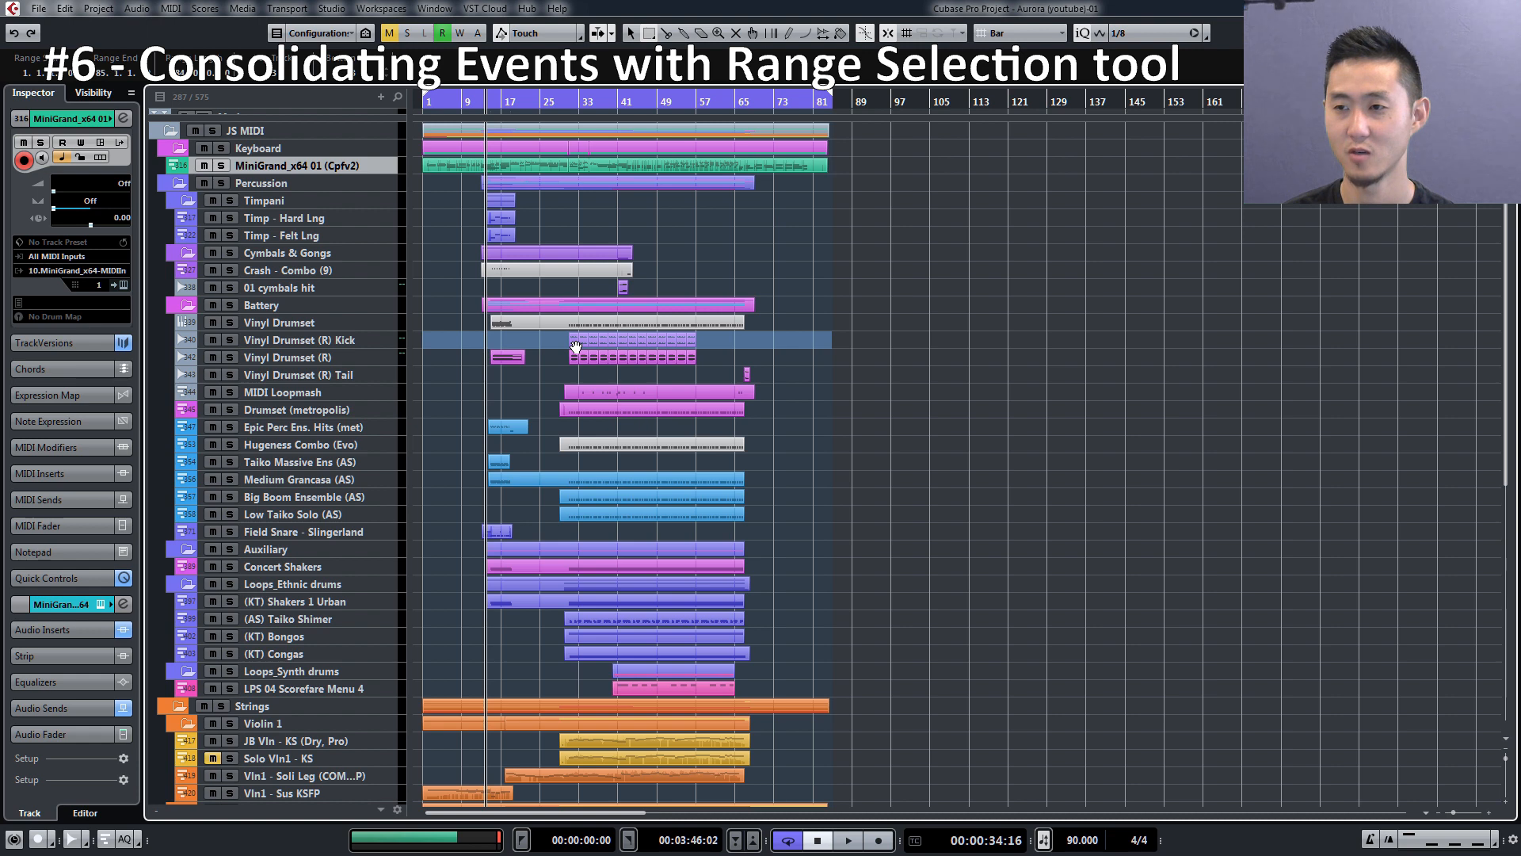
mouse_move(531, 341)
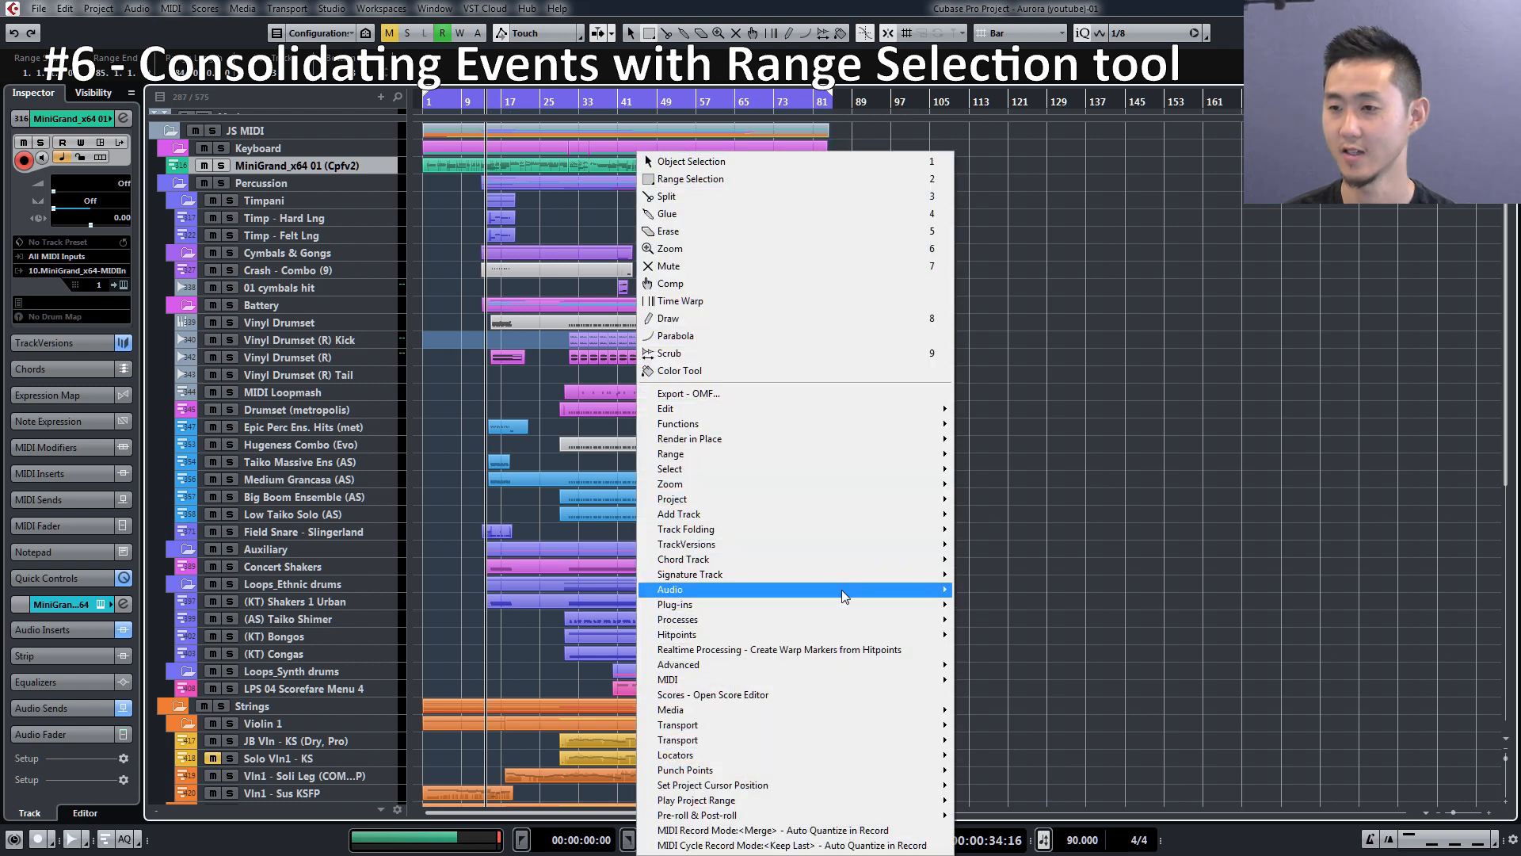
mouse_move(674, 605)
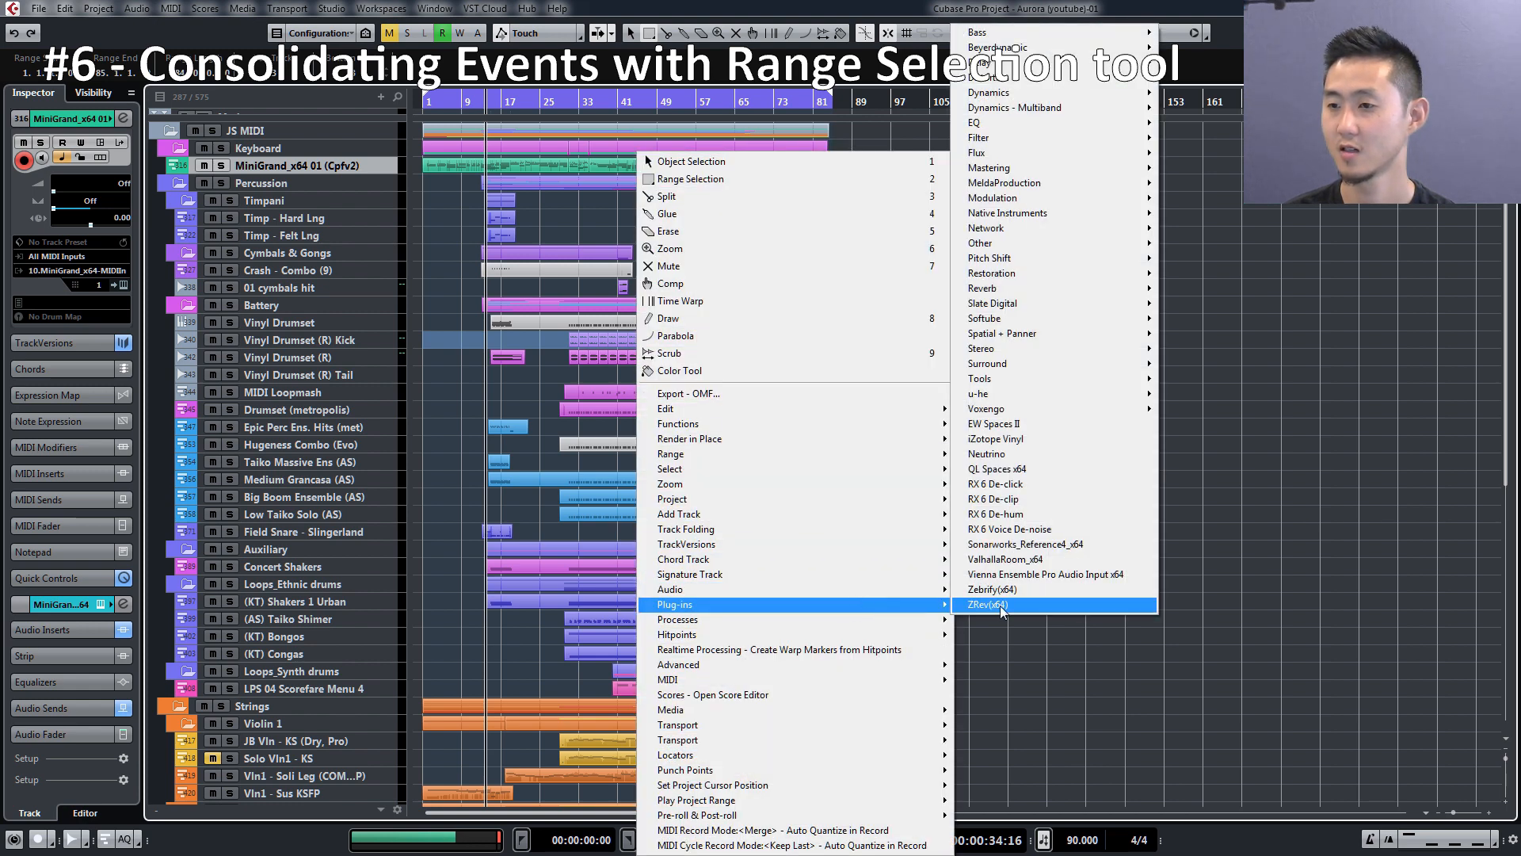
- Bounce the kick track's selected range into the single event Vinyl Drumset-04
click(985, 604)
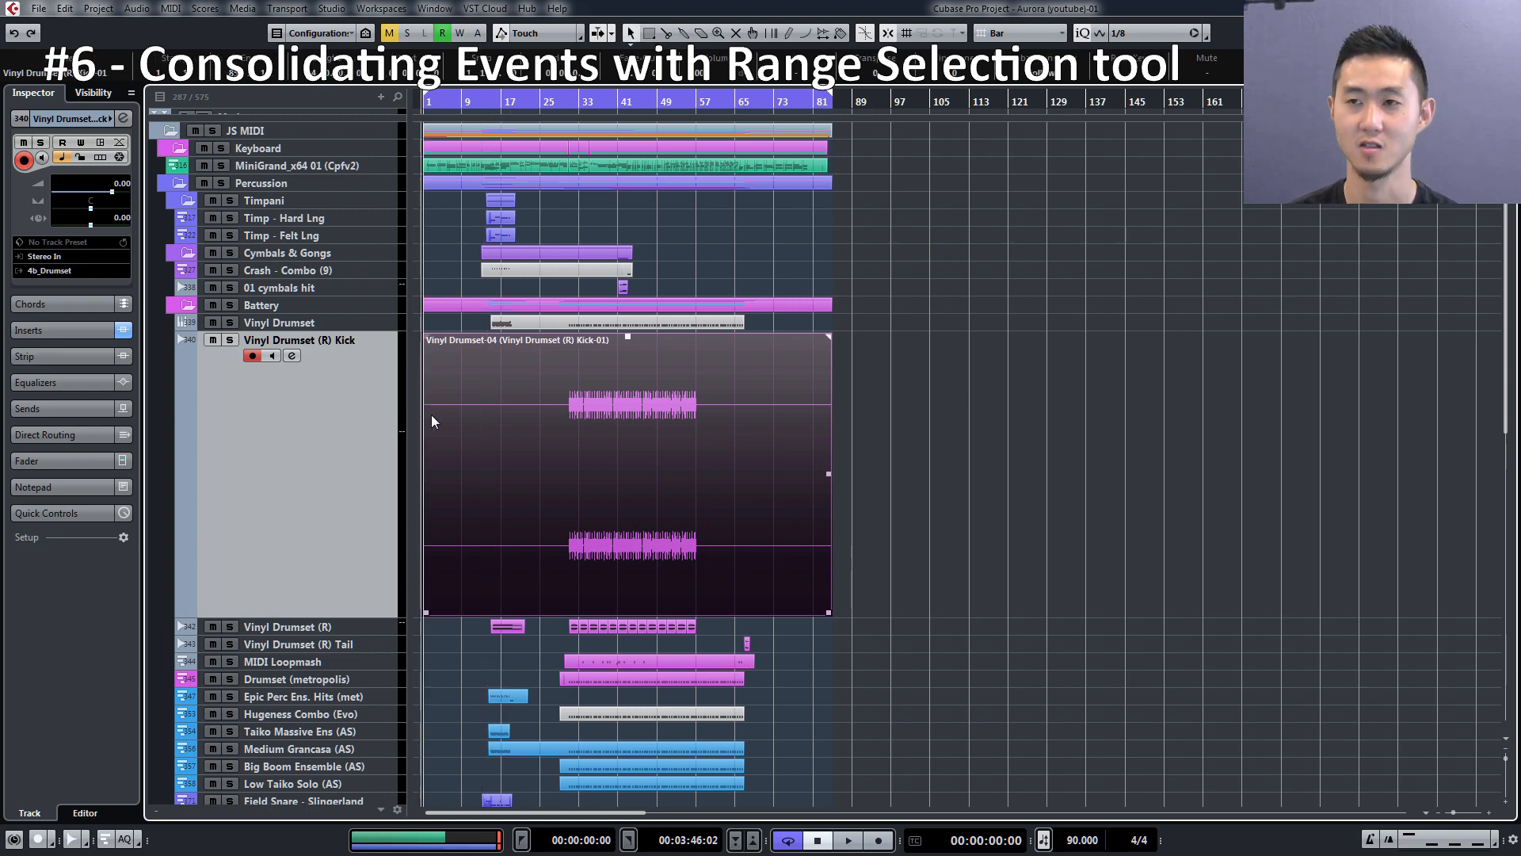
mouse_move(555, 420)
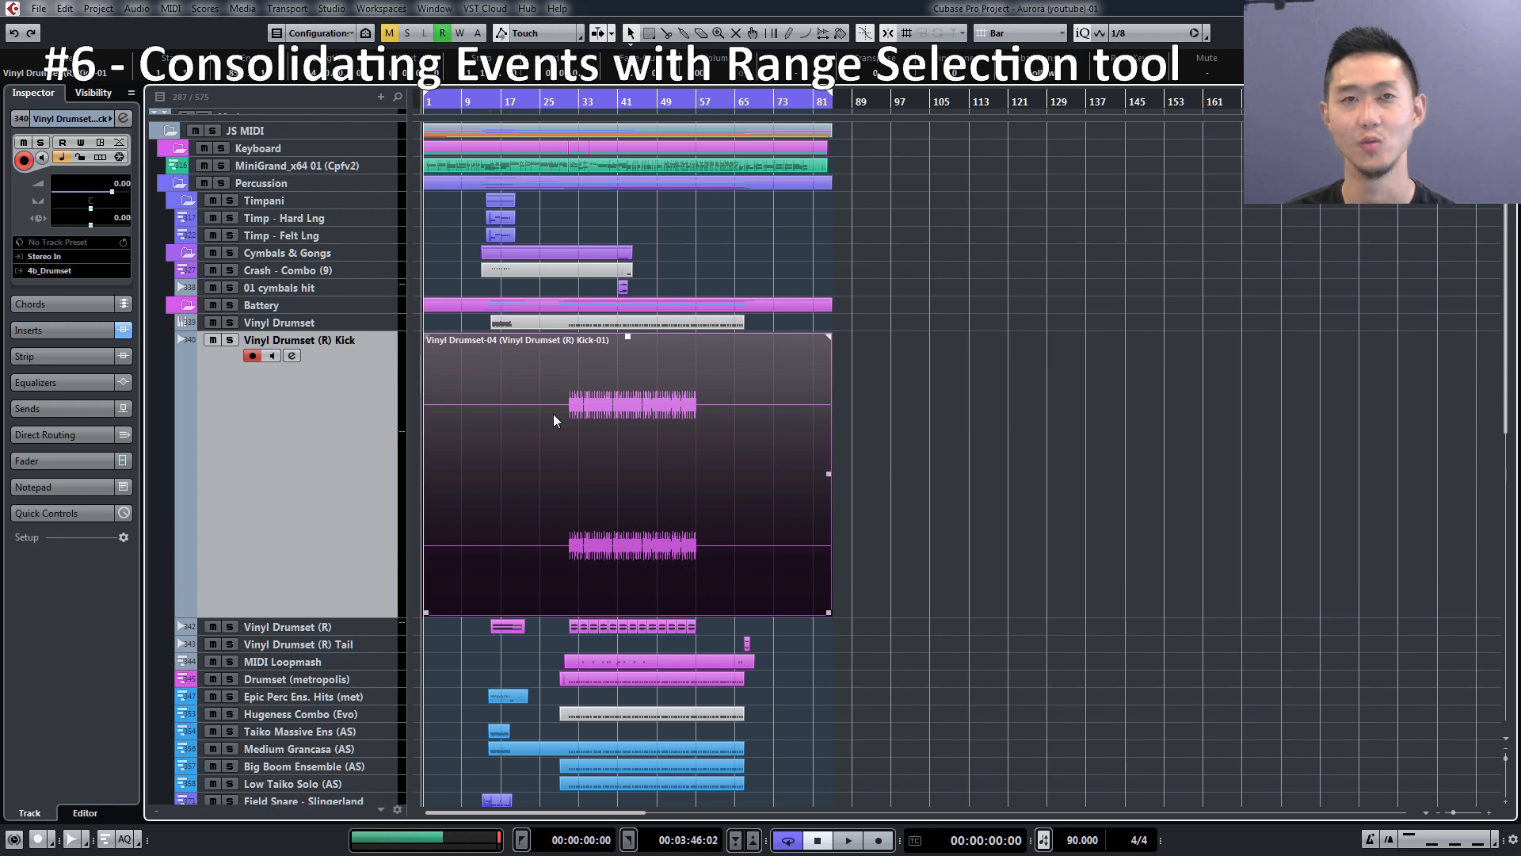
mouse_move(796, 432)
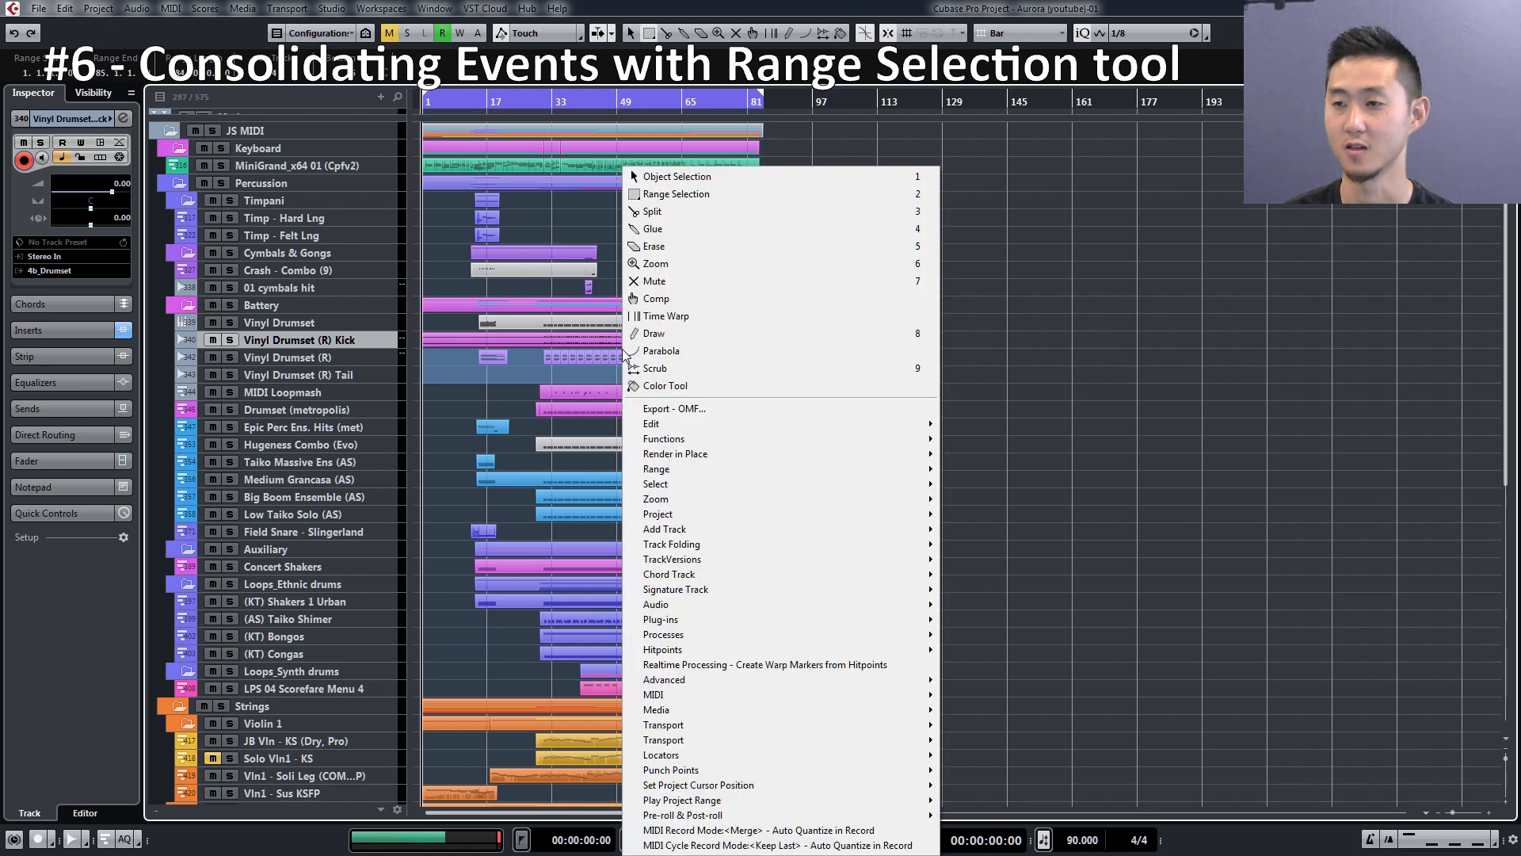
mouse_move(656, 604)
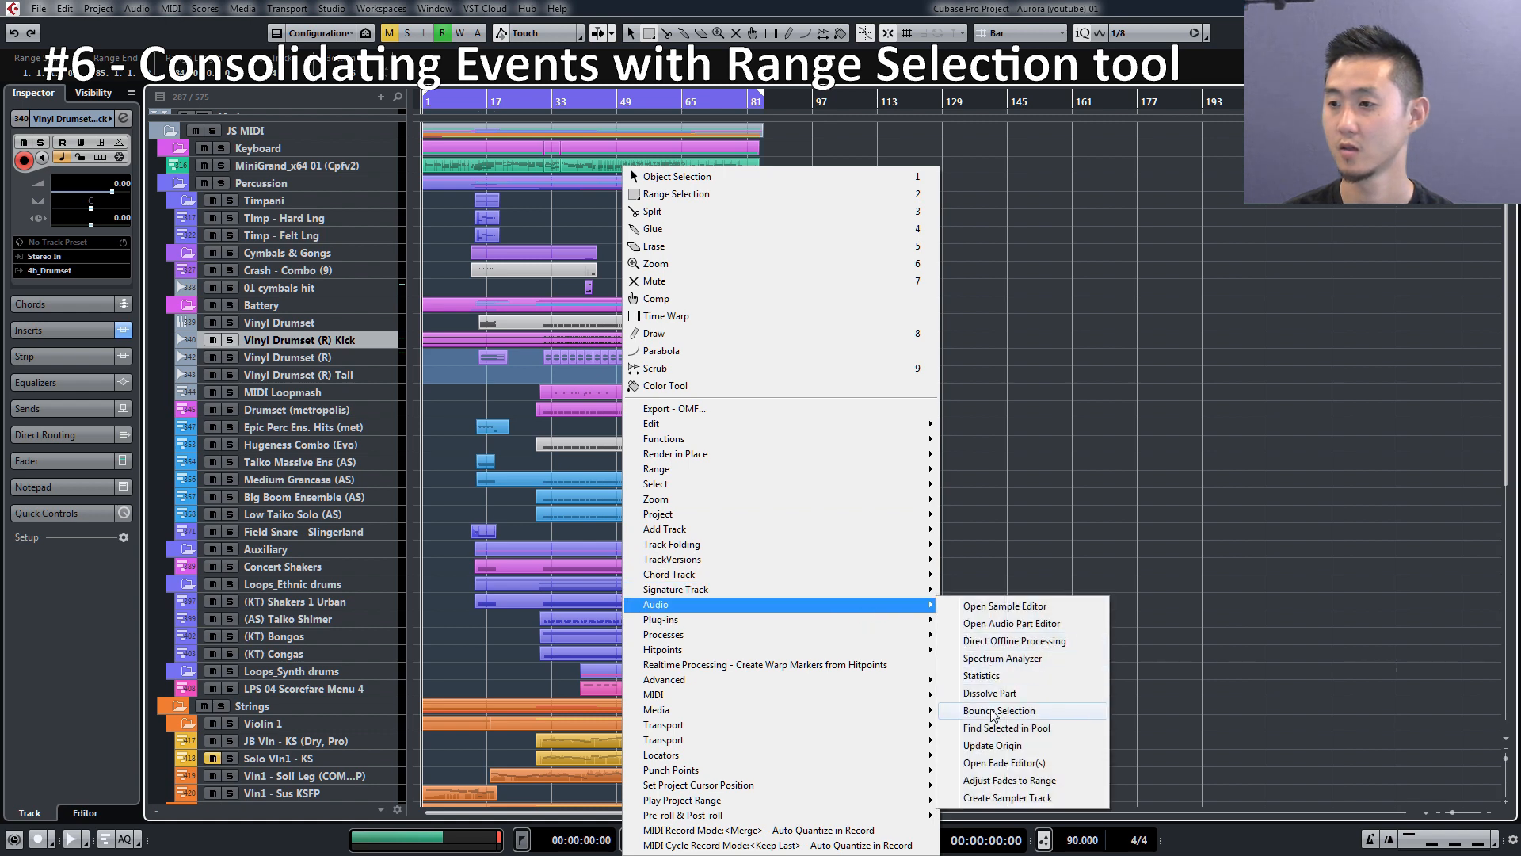
- Bounce the selected range on the Kick, R and Tail tracks into one event each
click(1000, 709)
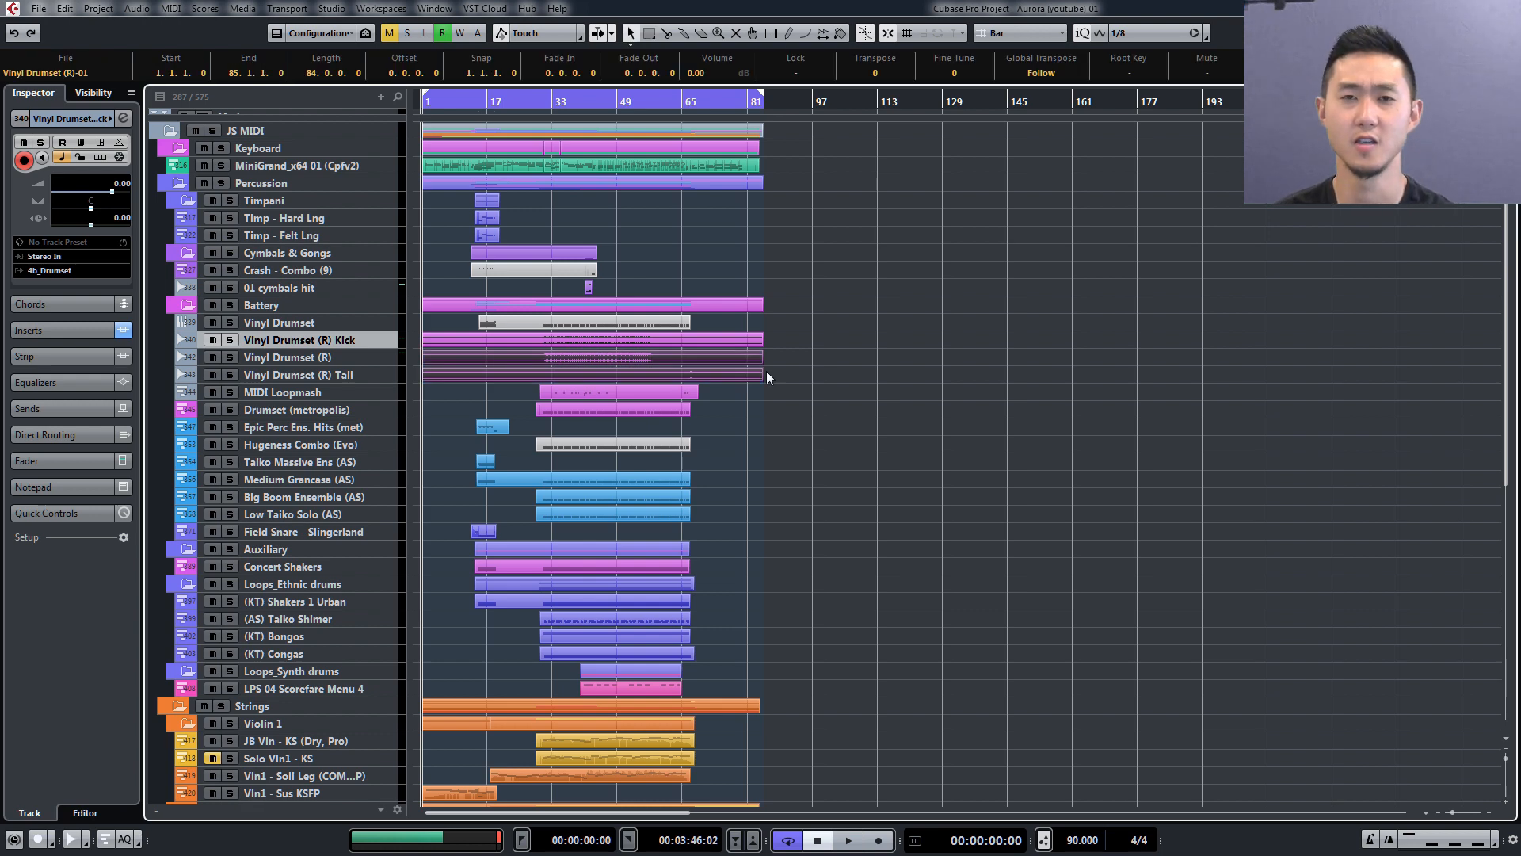
mouse_move(441, 219)
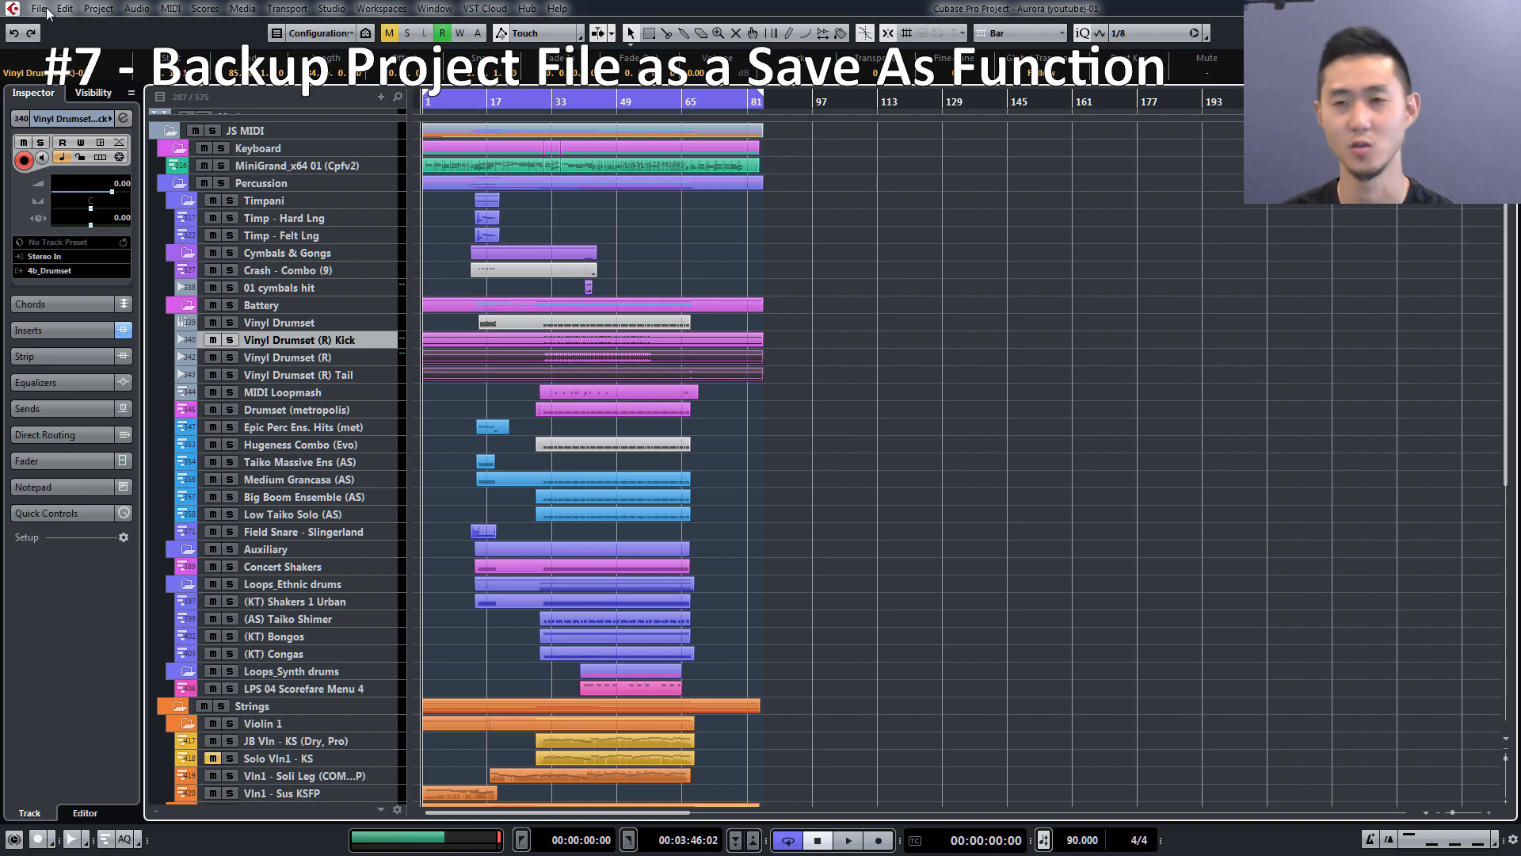
mouse_move(722, 497)
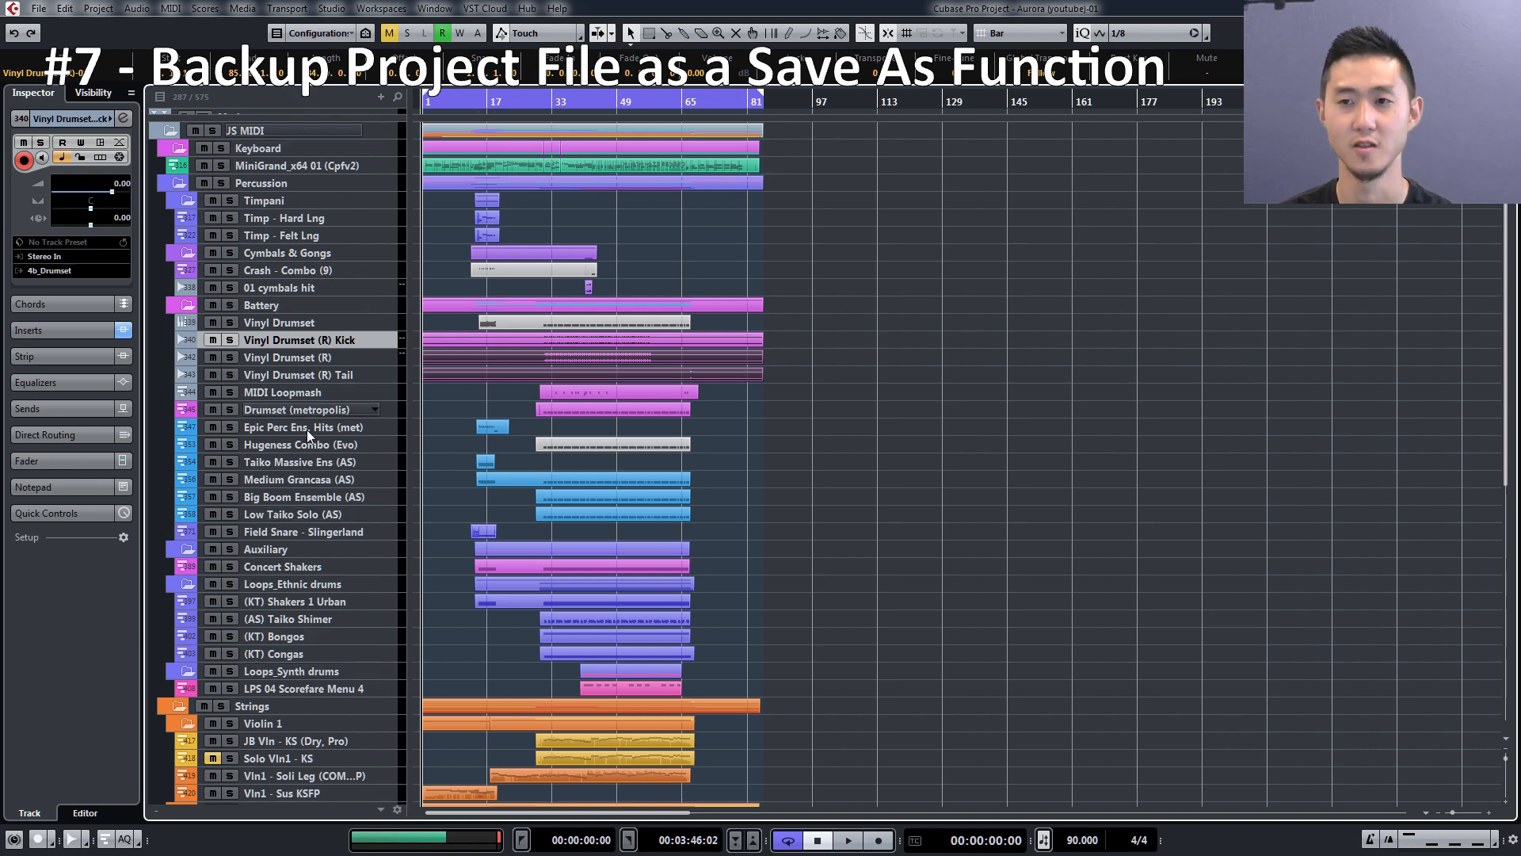
mouse_move(381, 204)
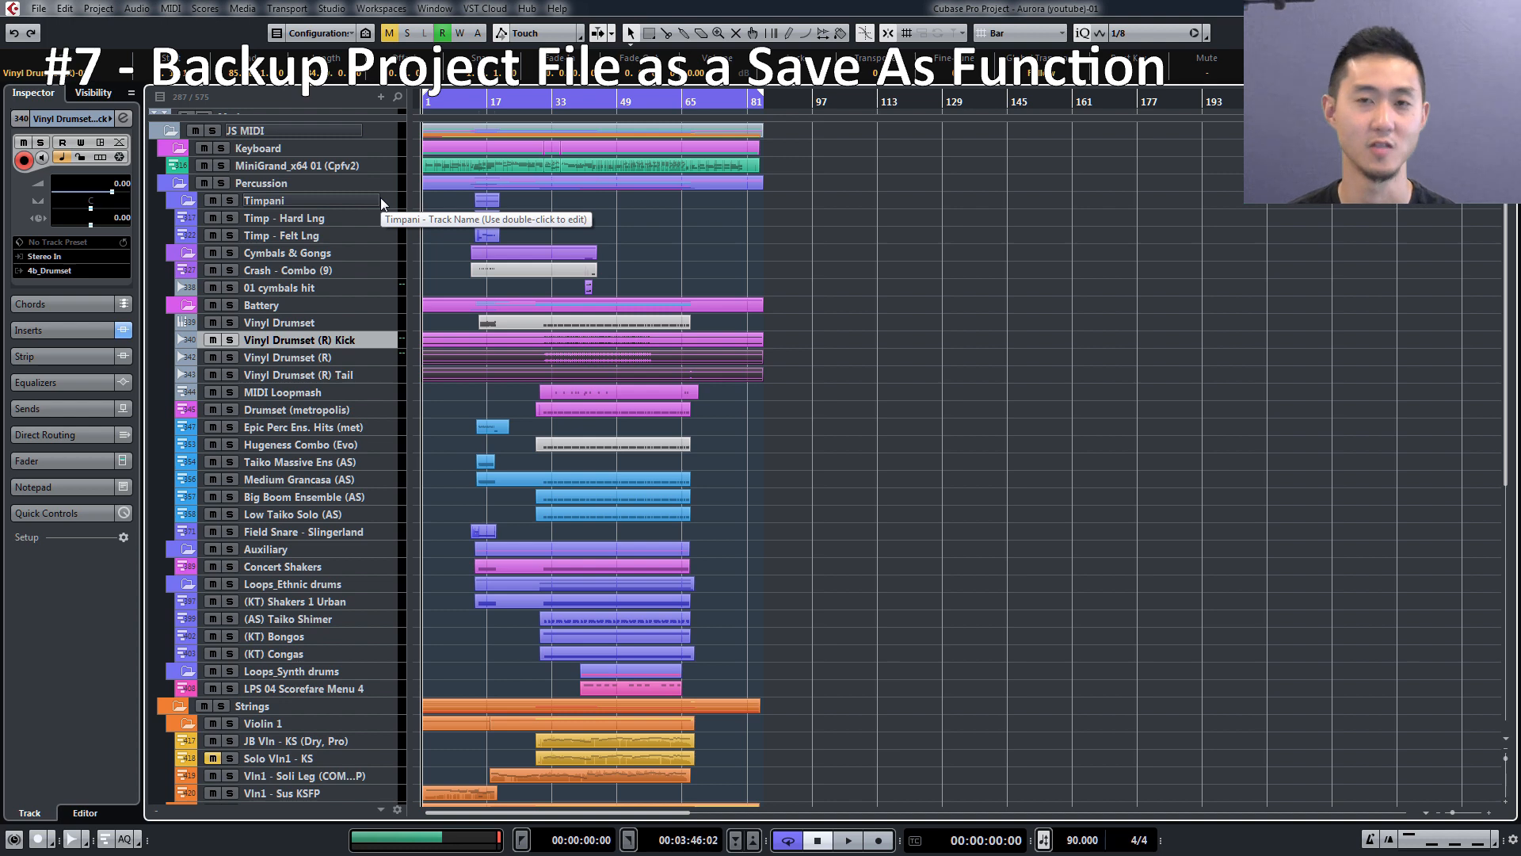
click(38, 9)
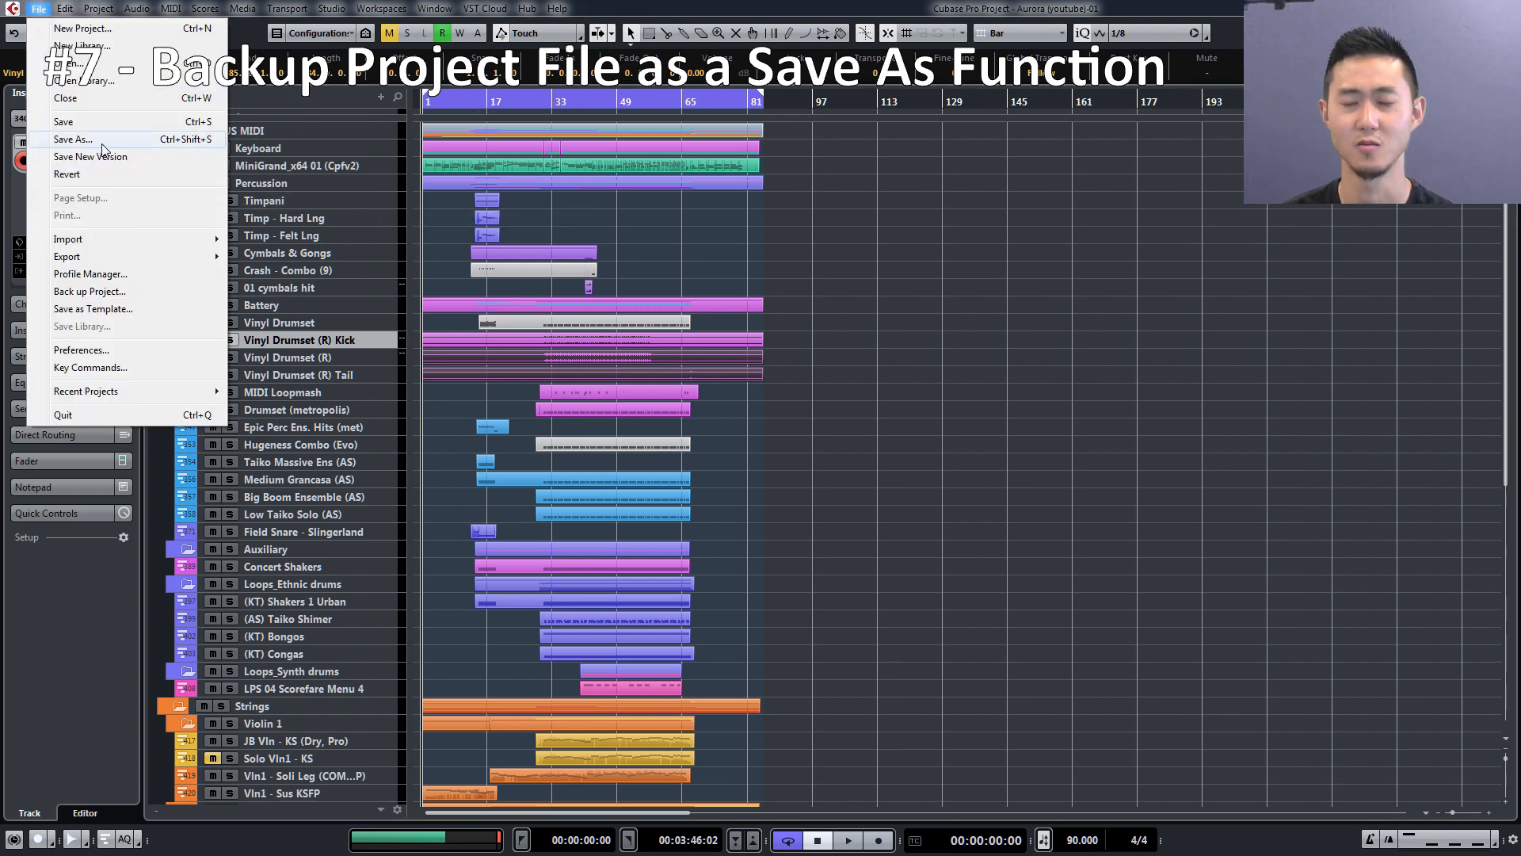
mouse_move(713, 163)
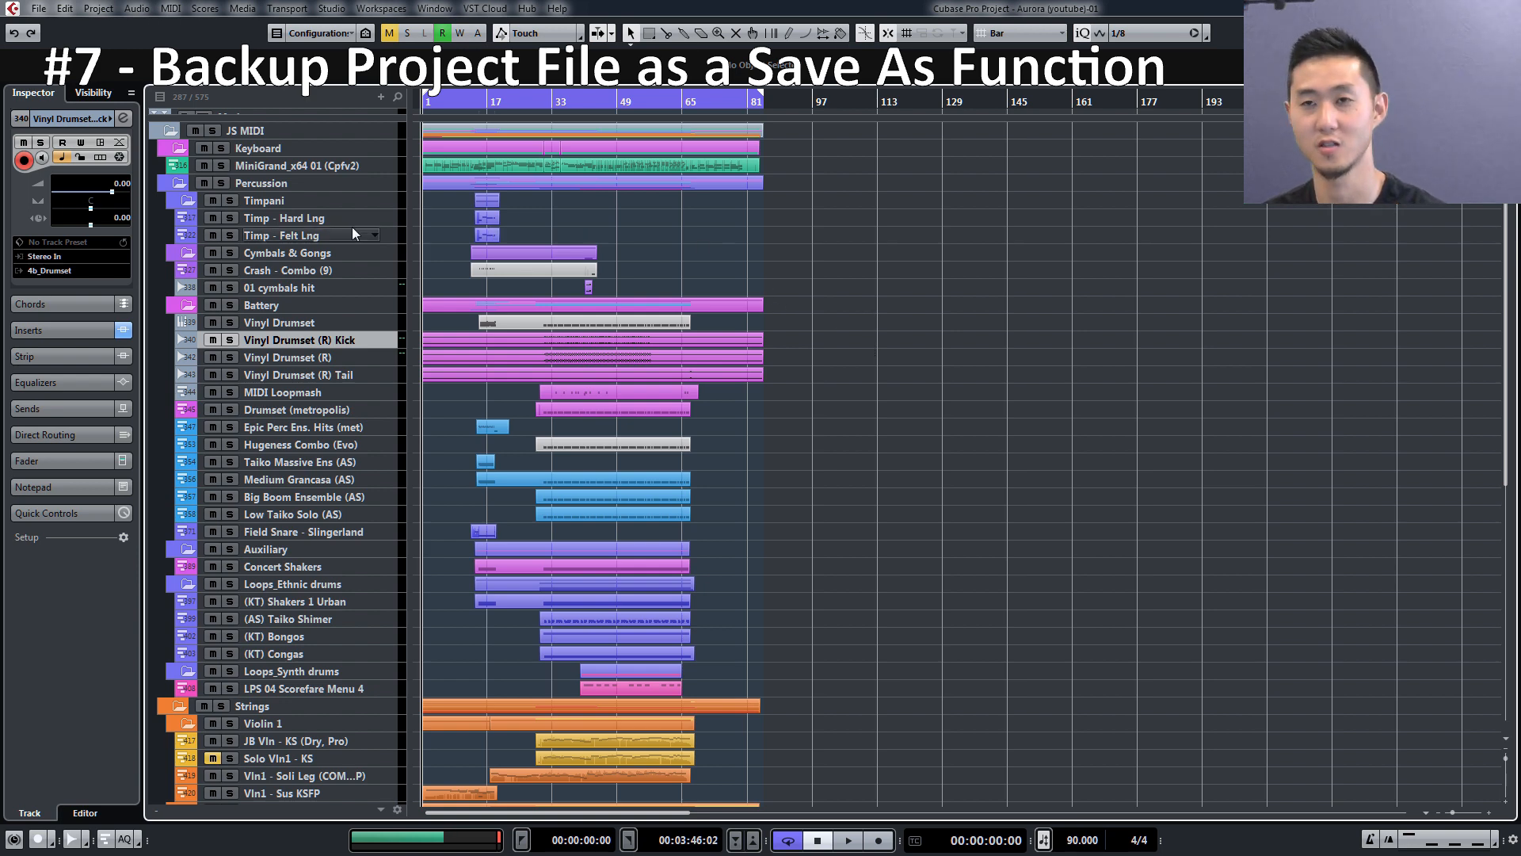
- Back up the project to a new Test folder in Composition 2019, merging with the existing one
click(39, 8)
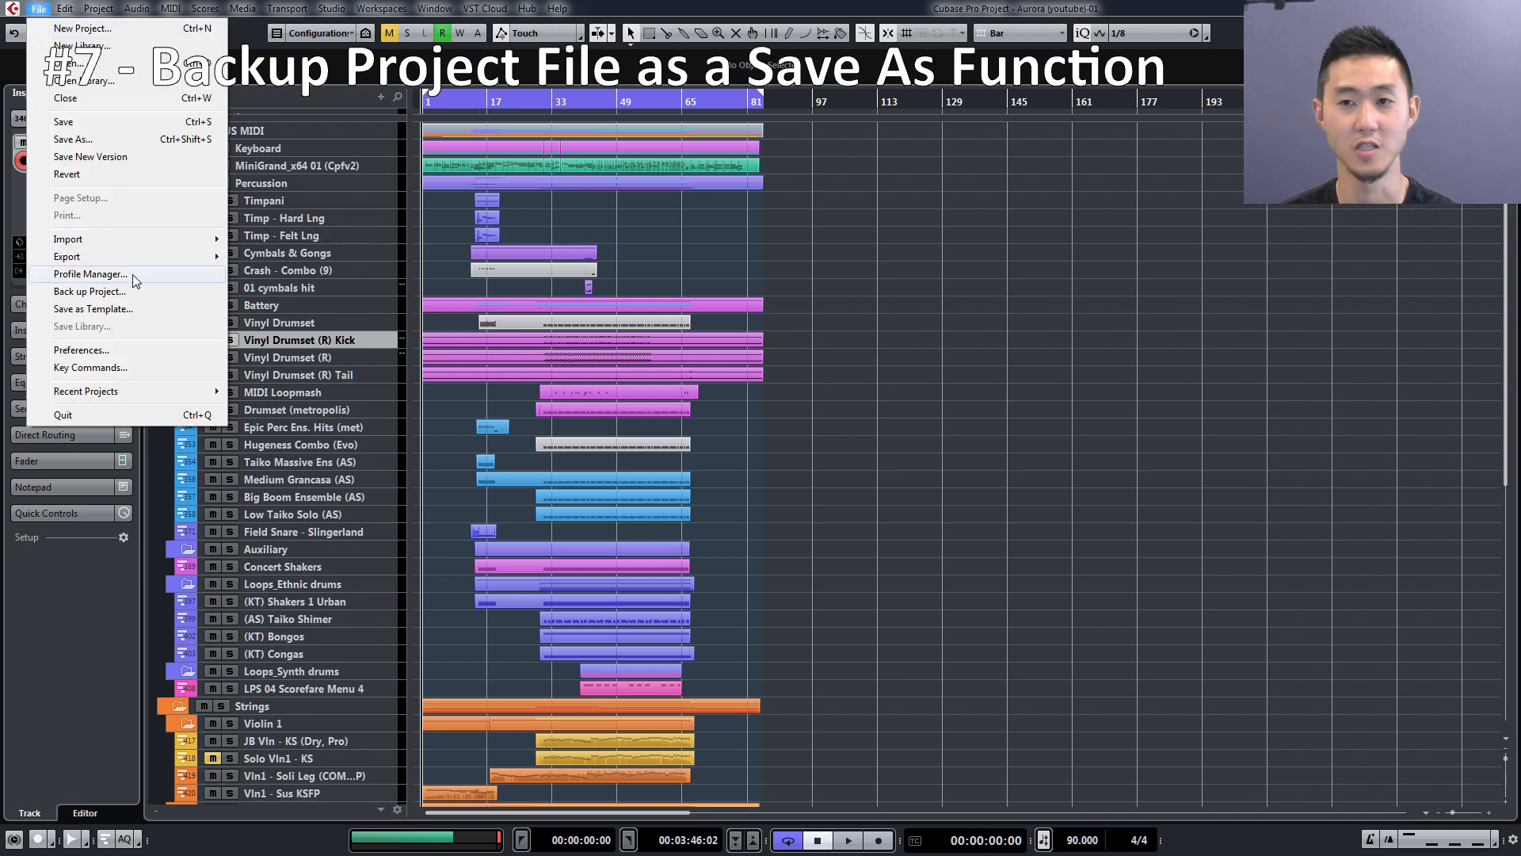
click(90, 291)
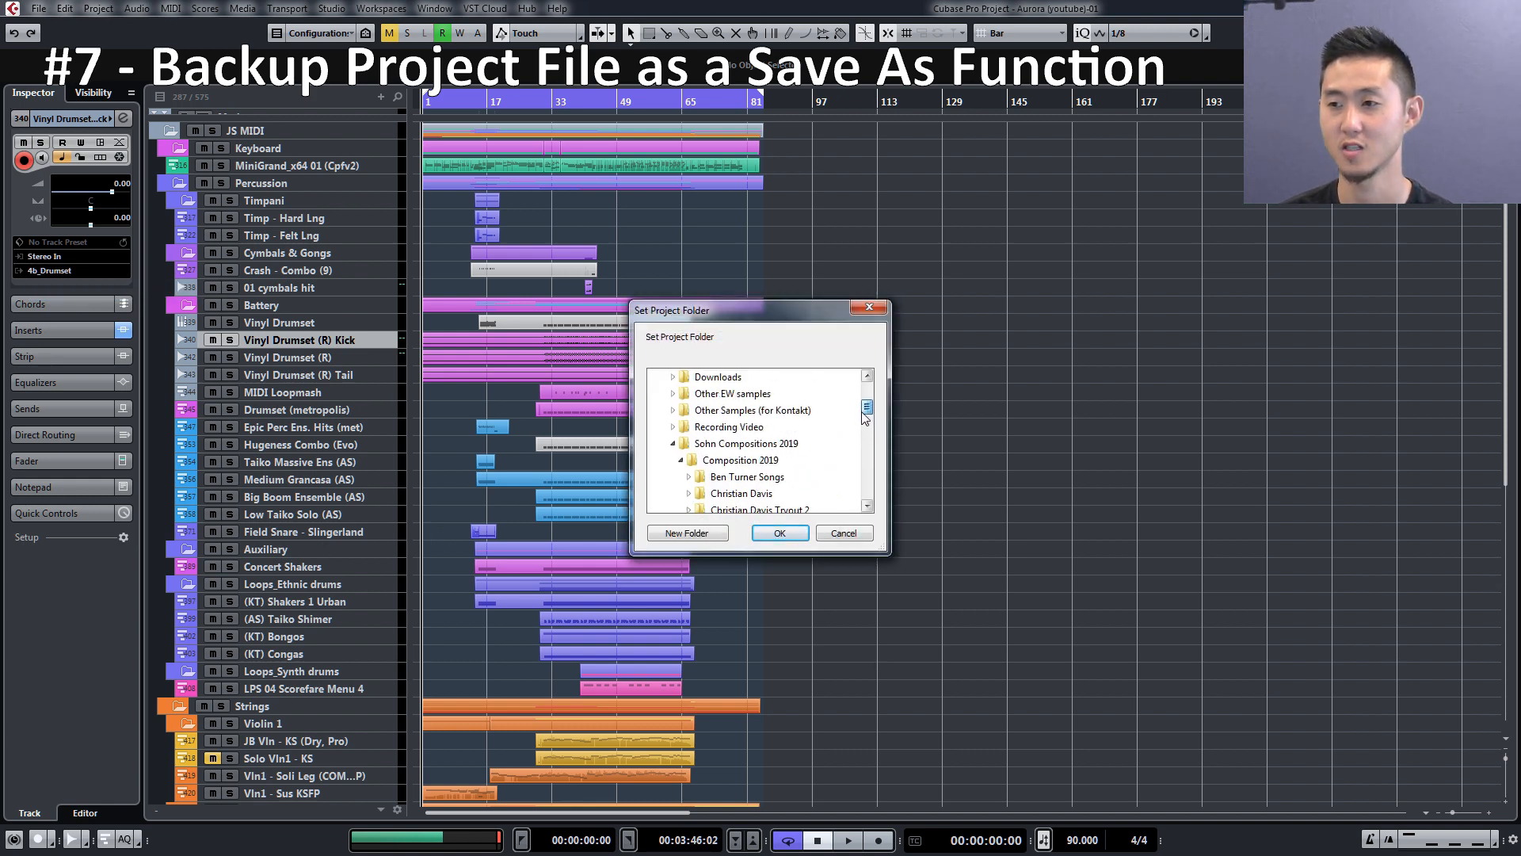
scroll(down, 3)
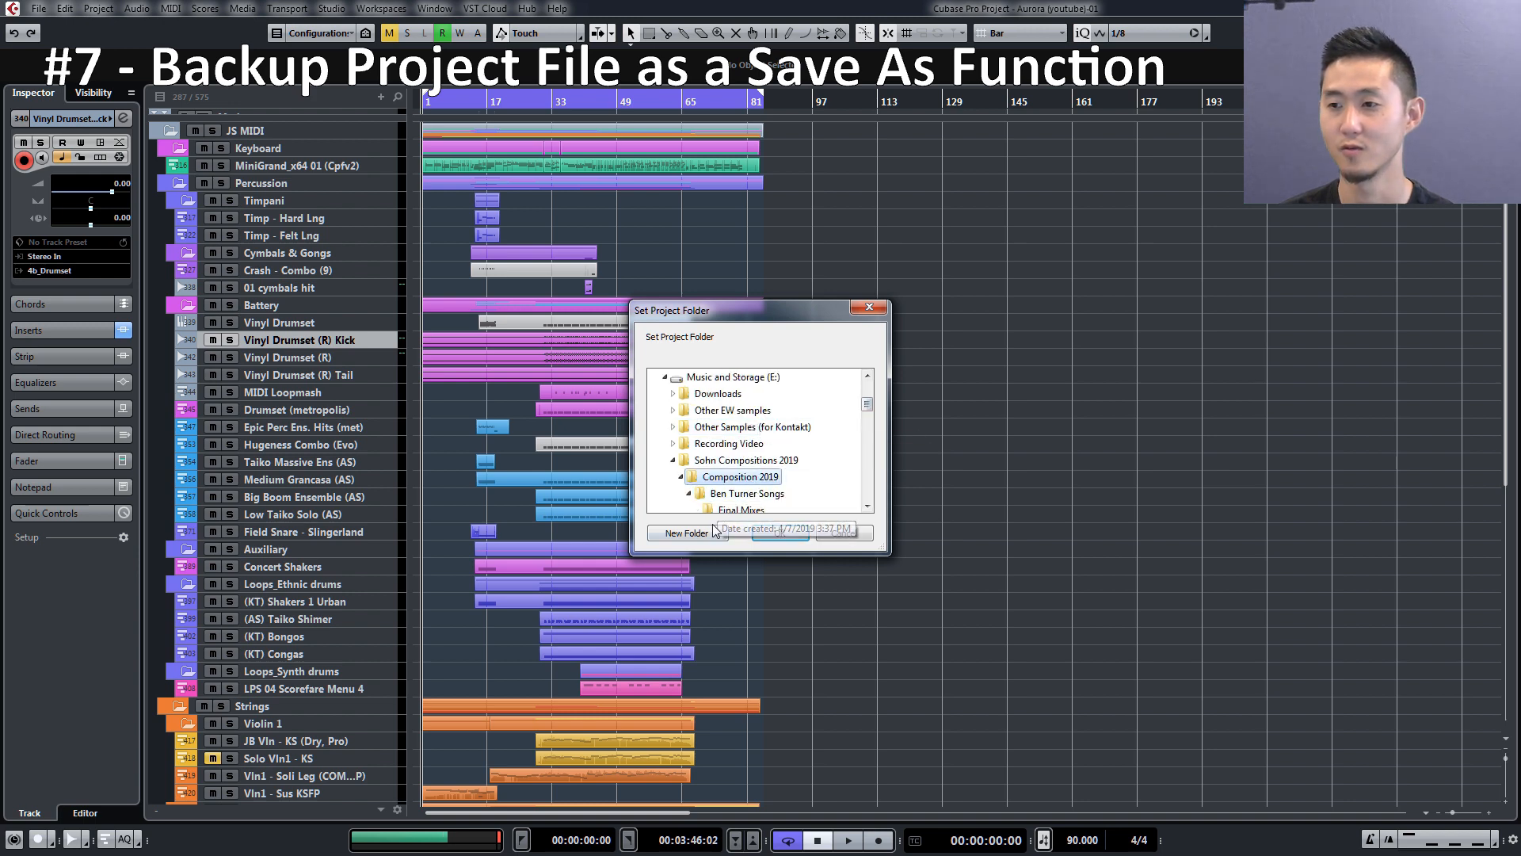
click(687, 533)
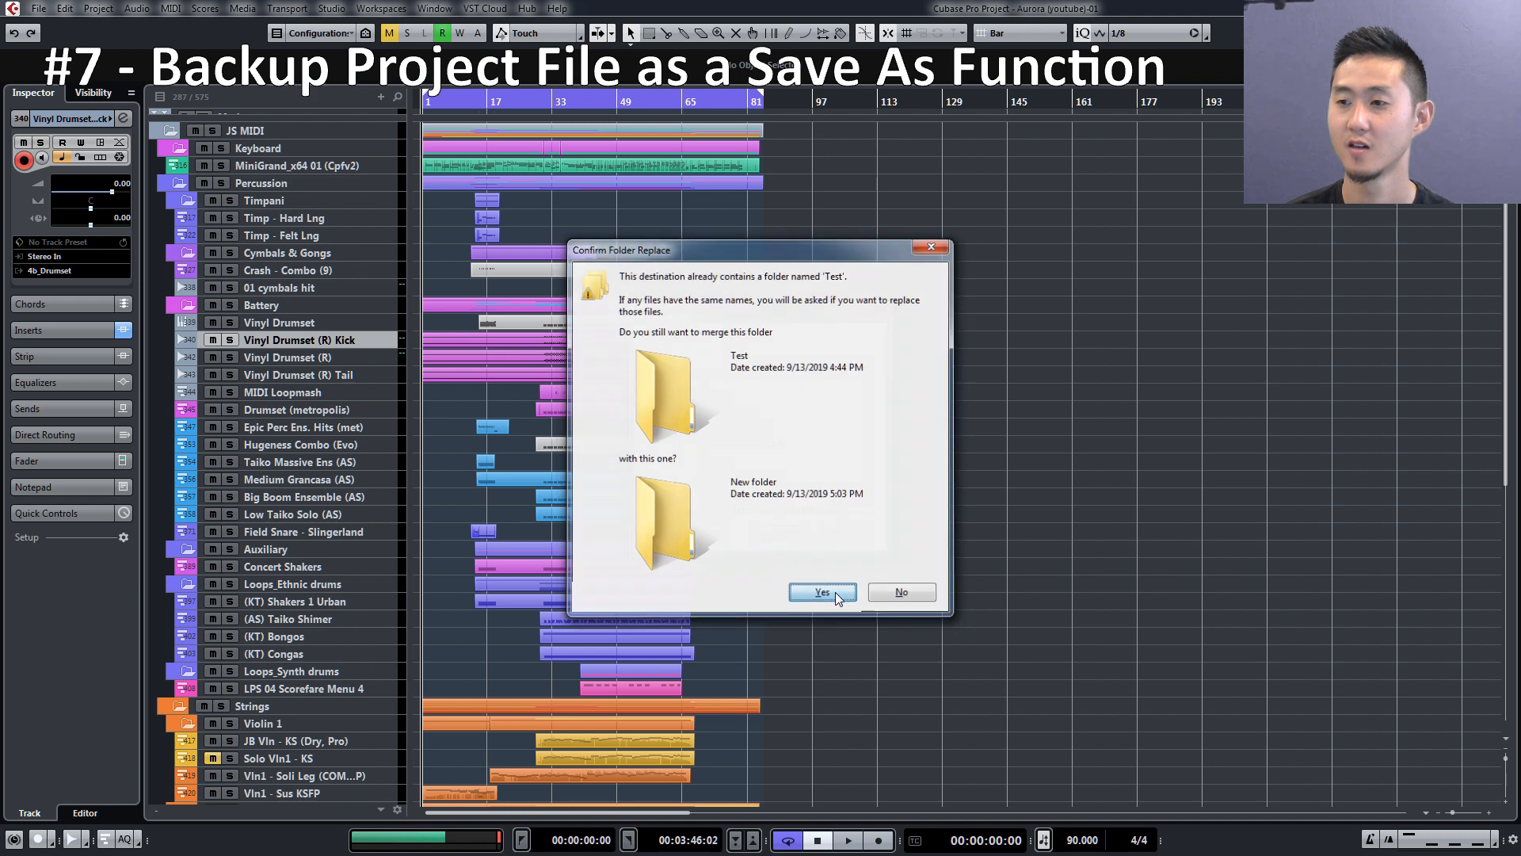
click(821, 592)
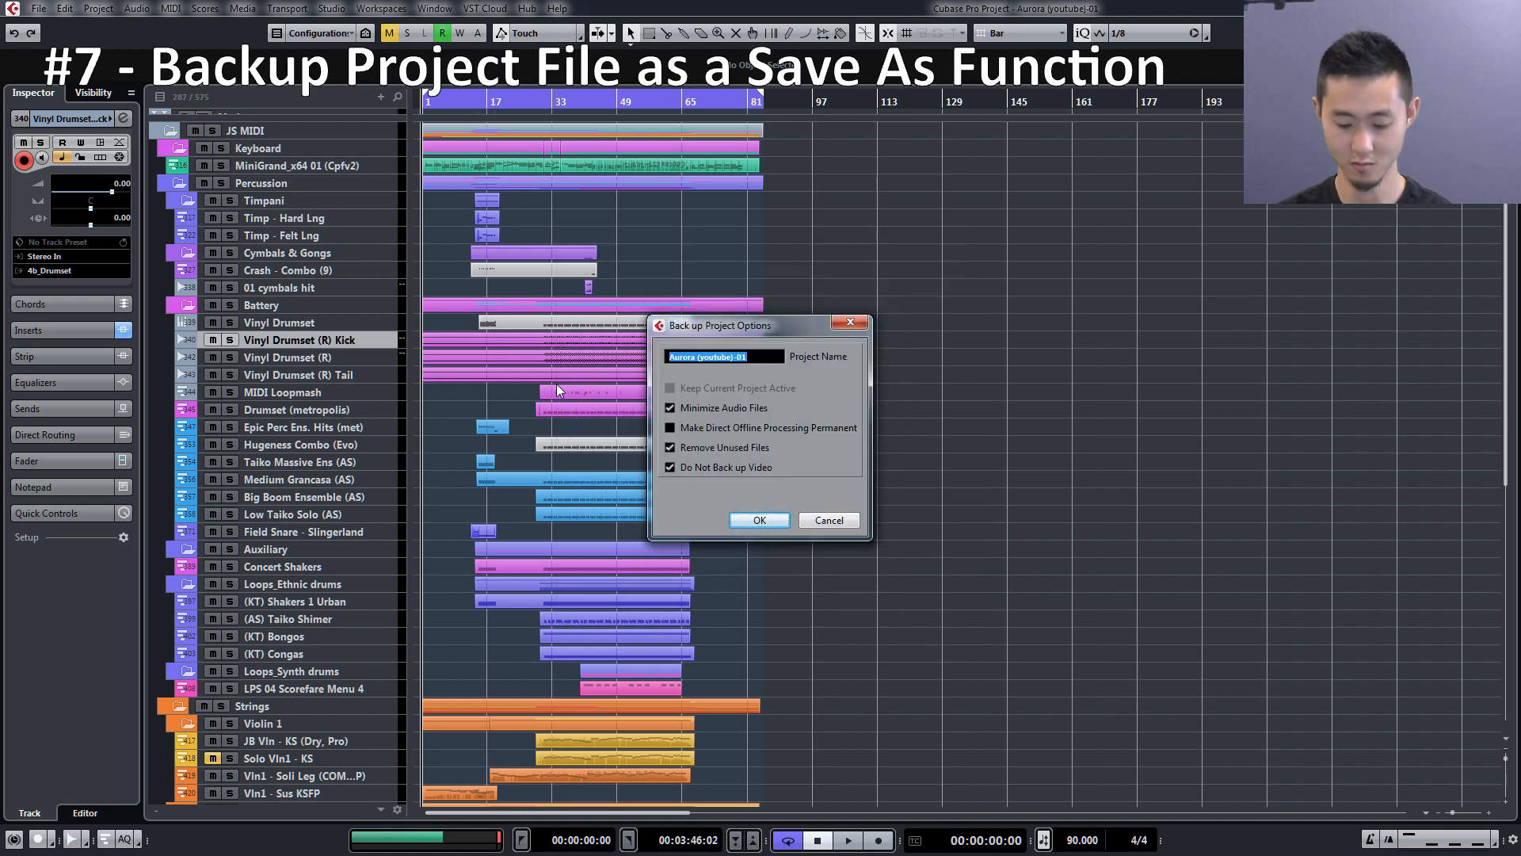
- Enter 'Test' as the backup project name, then cancel the Back up Project options
text(Test)
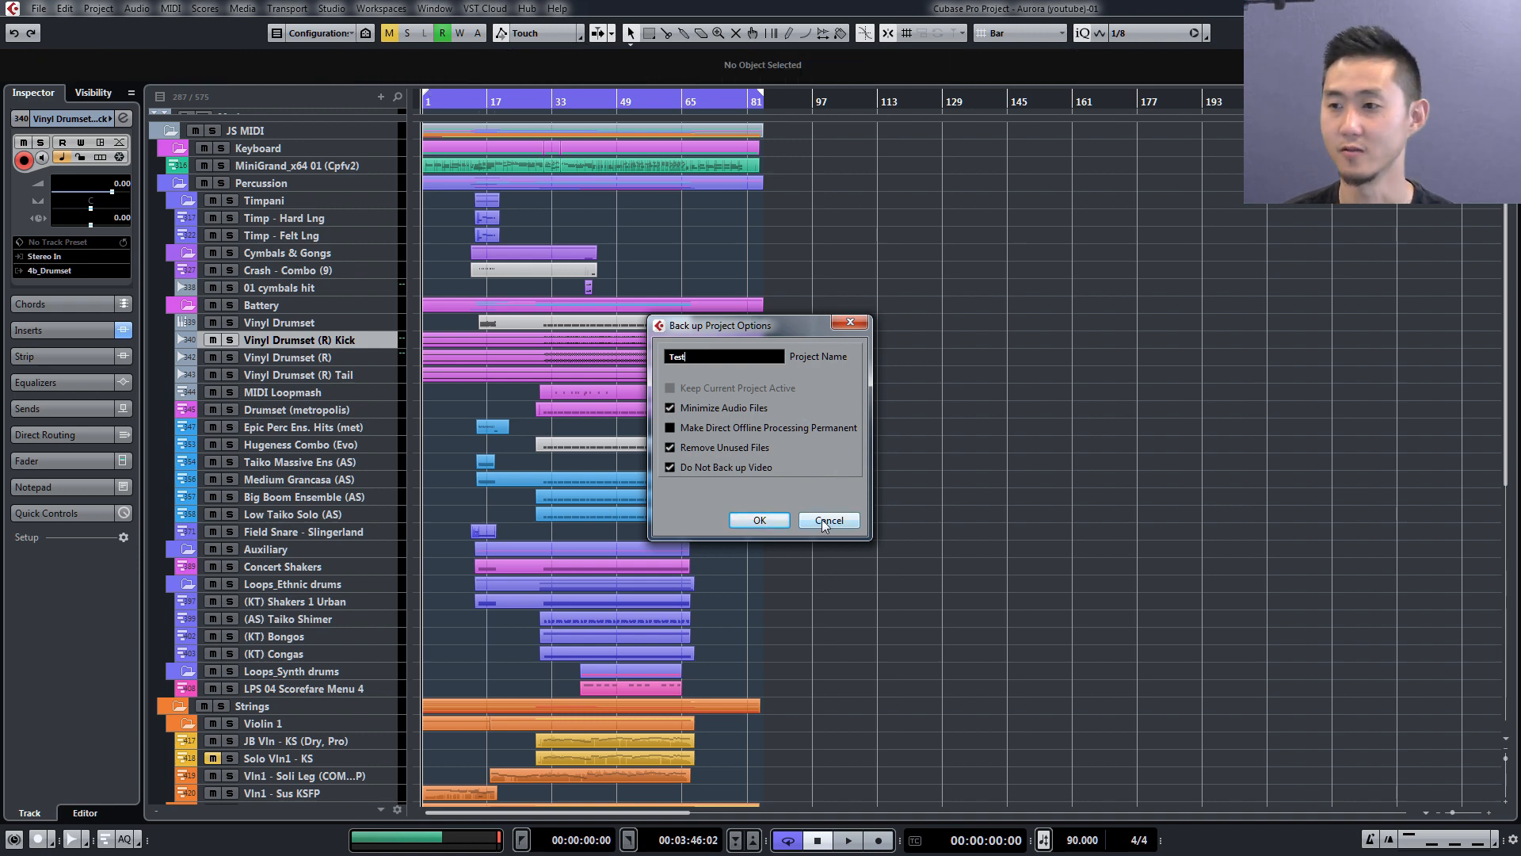
click(826, 519)
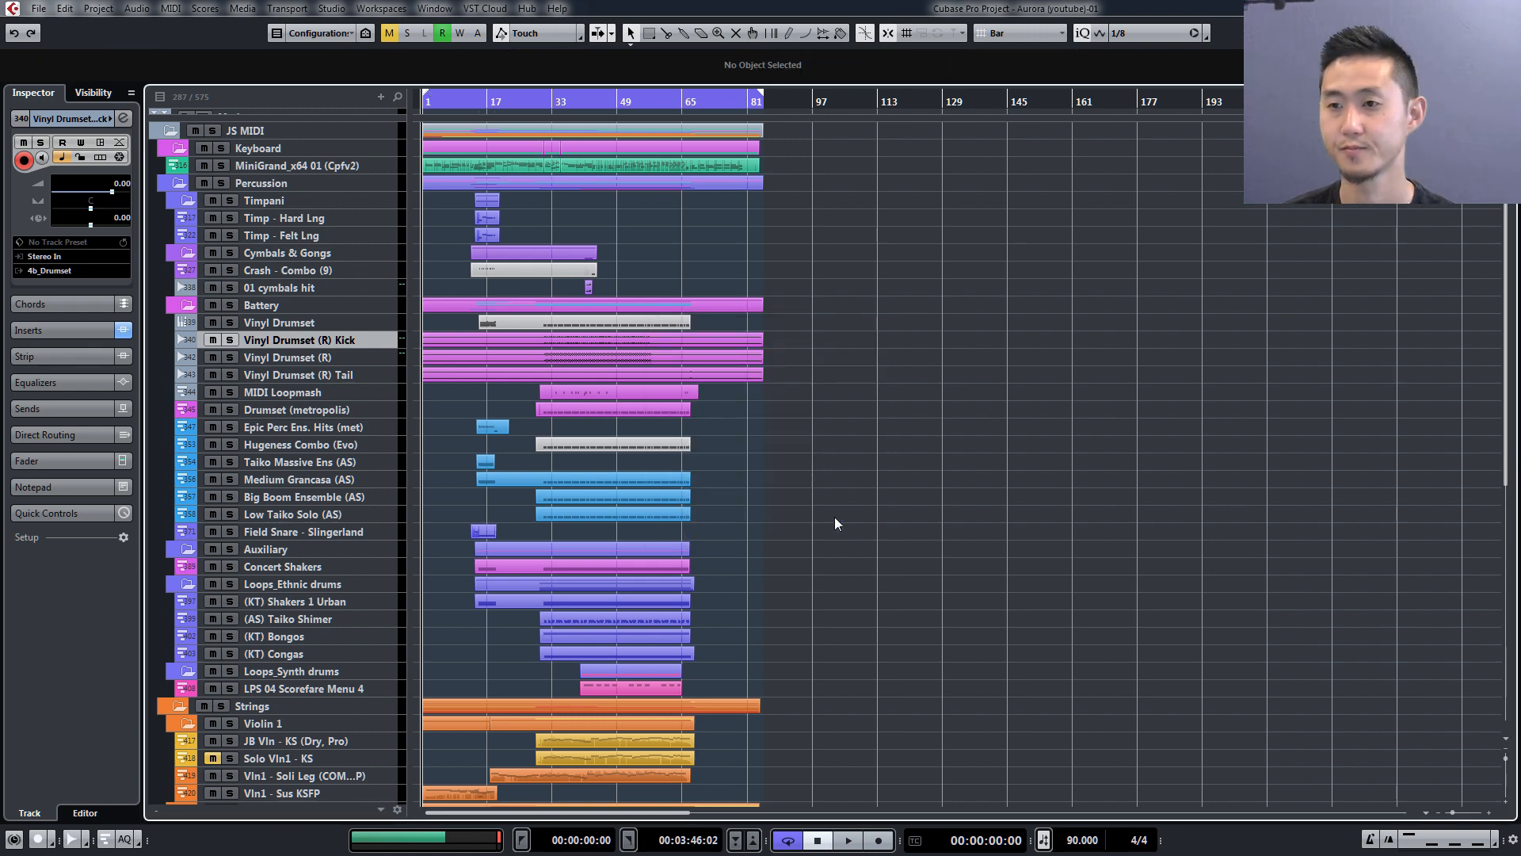